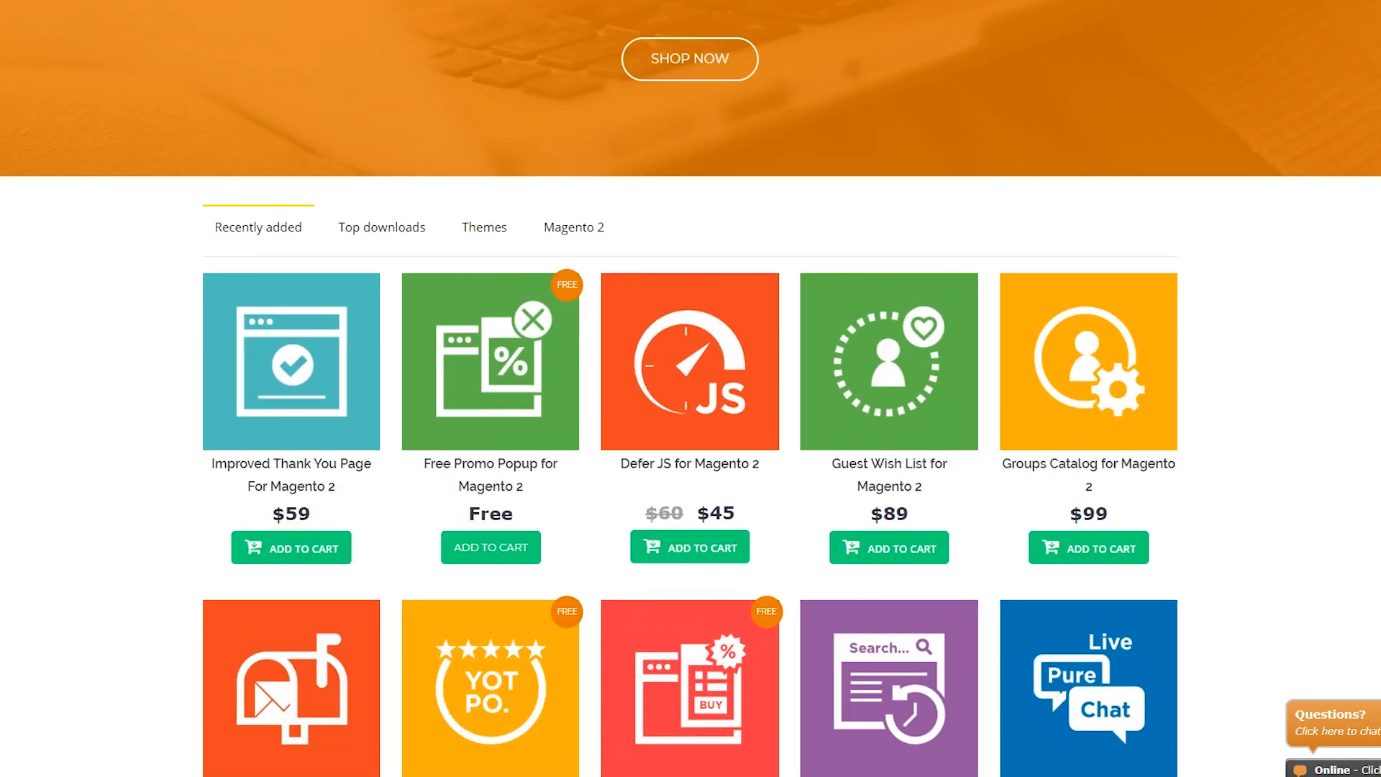
View the Free Promo Popup for Magento 2 listing, then go to the store configuration settings
scroll("down", 3)
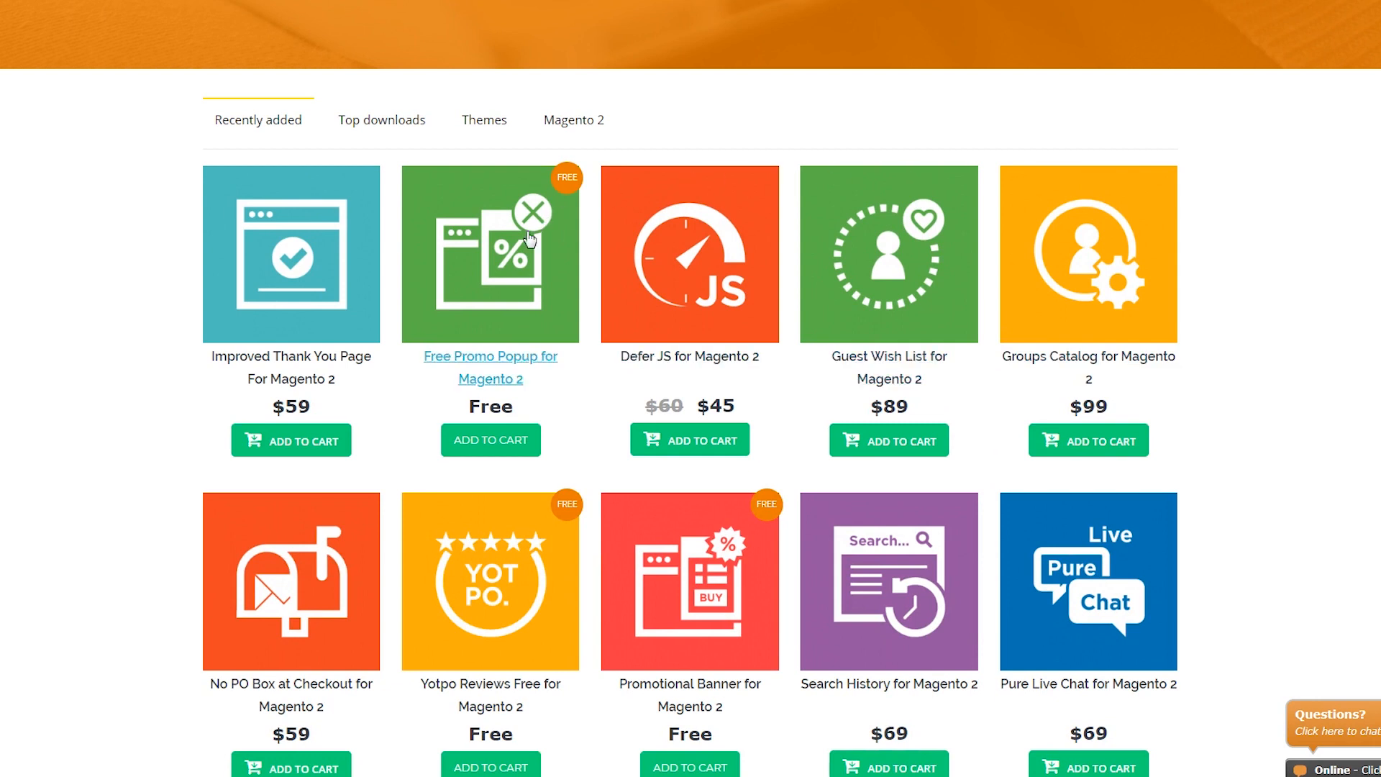
left_click(490, 367)
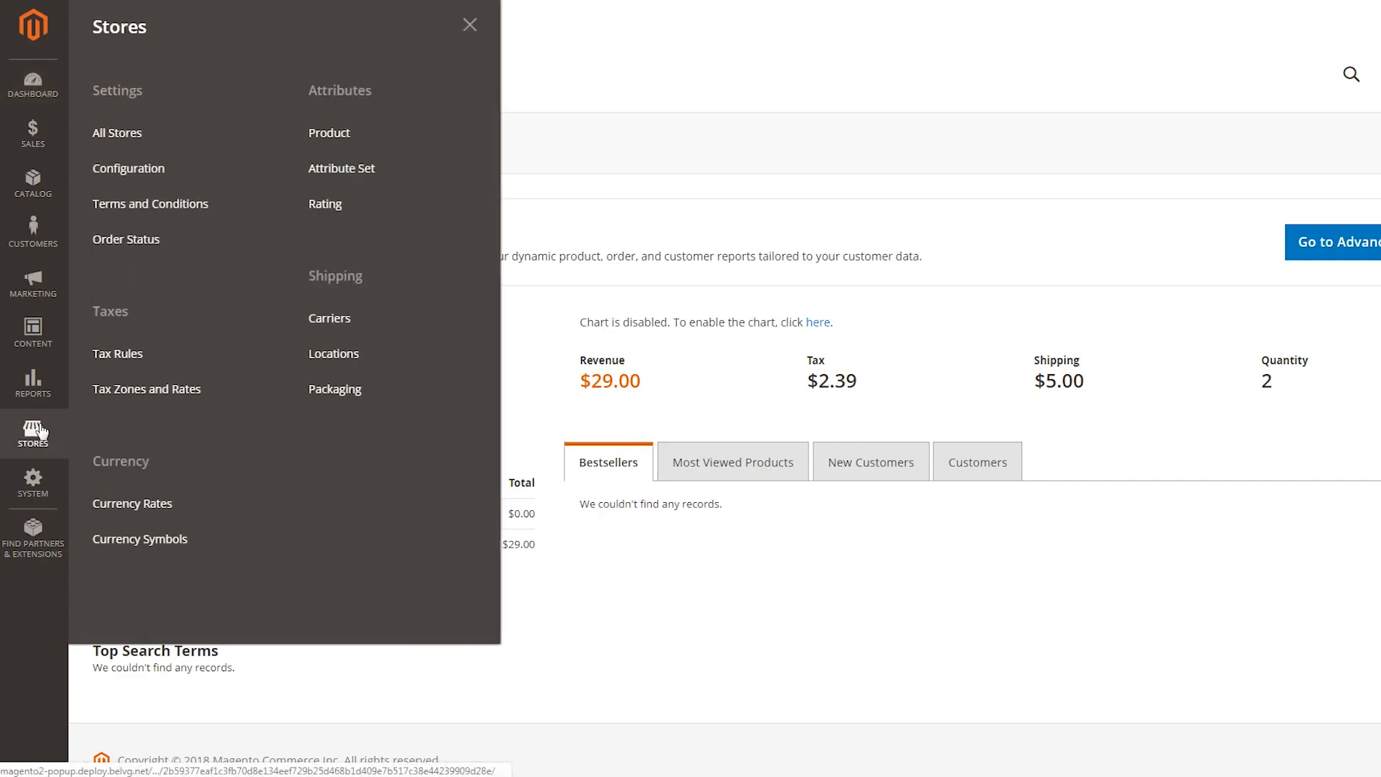
left_click(128, 169)
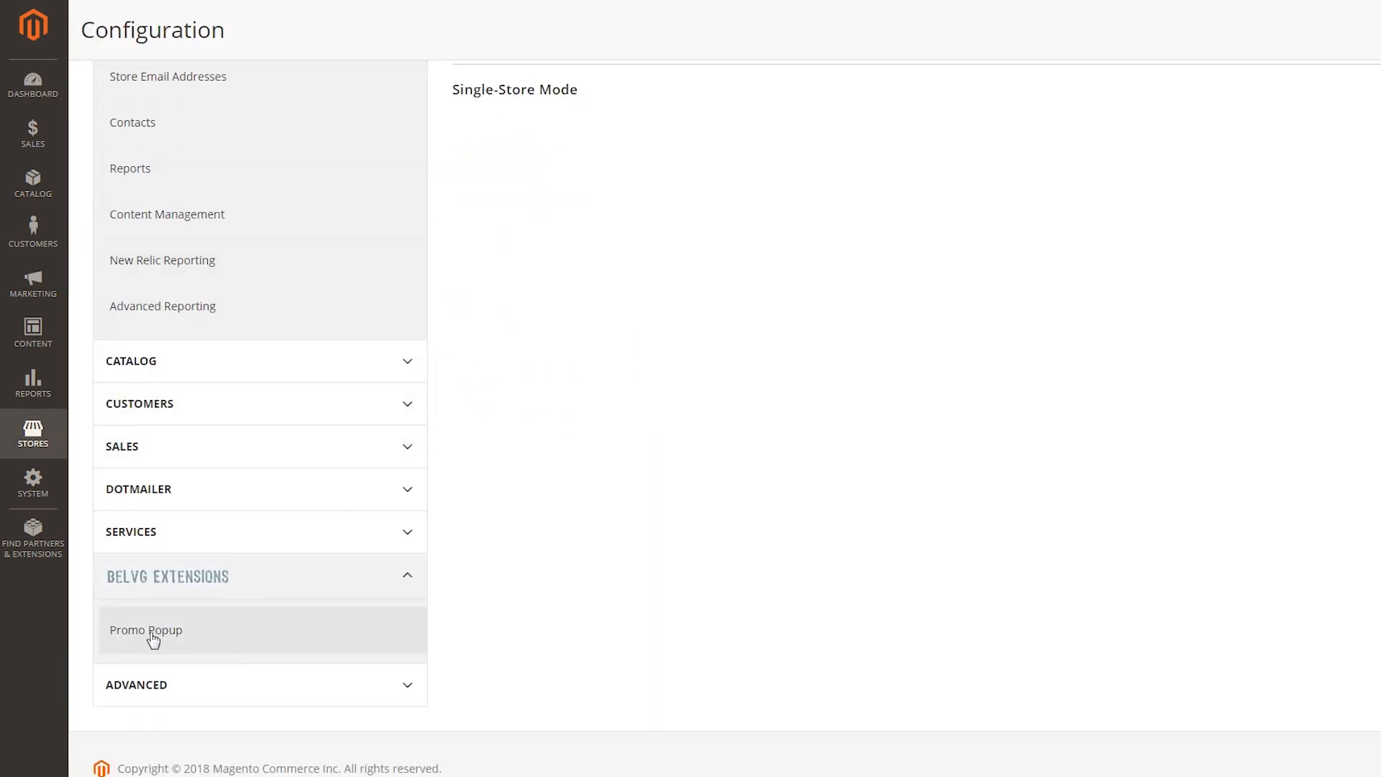
In the Promo Popup settings, replace Form Id 'cpp' with 'Xmas_2018'
left_click(147, 630)
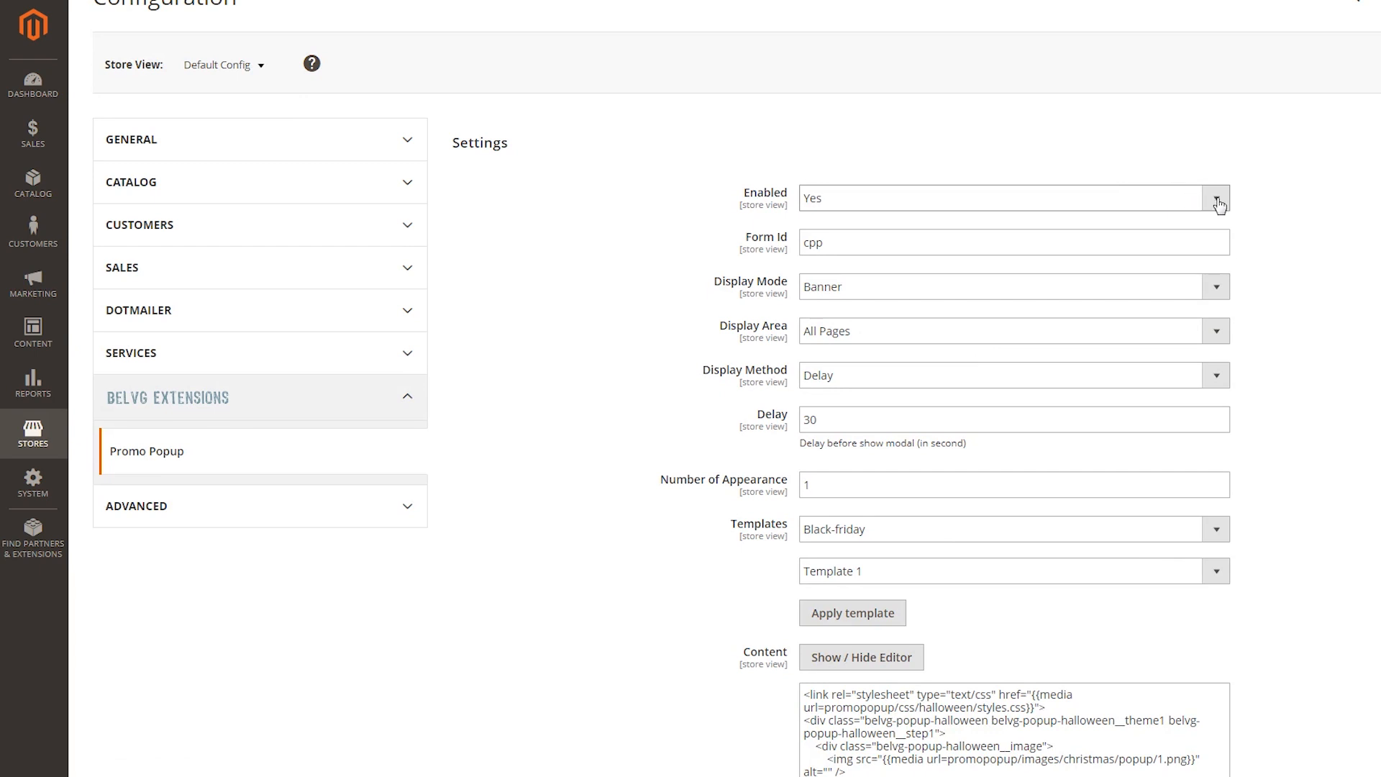
left_click(1218, 197)
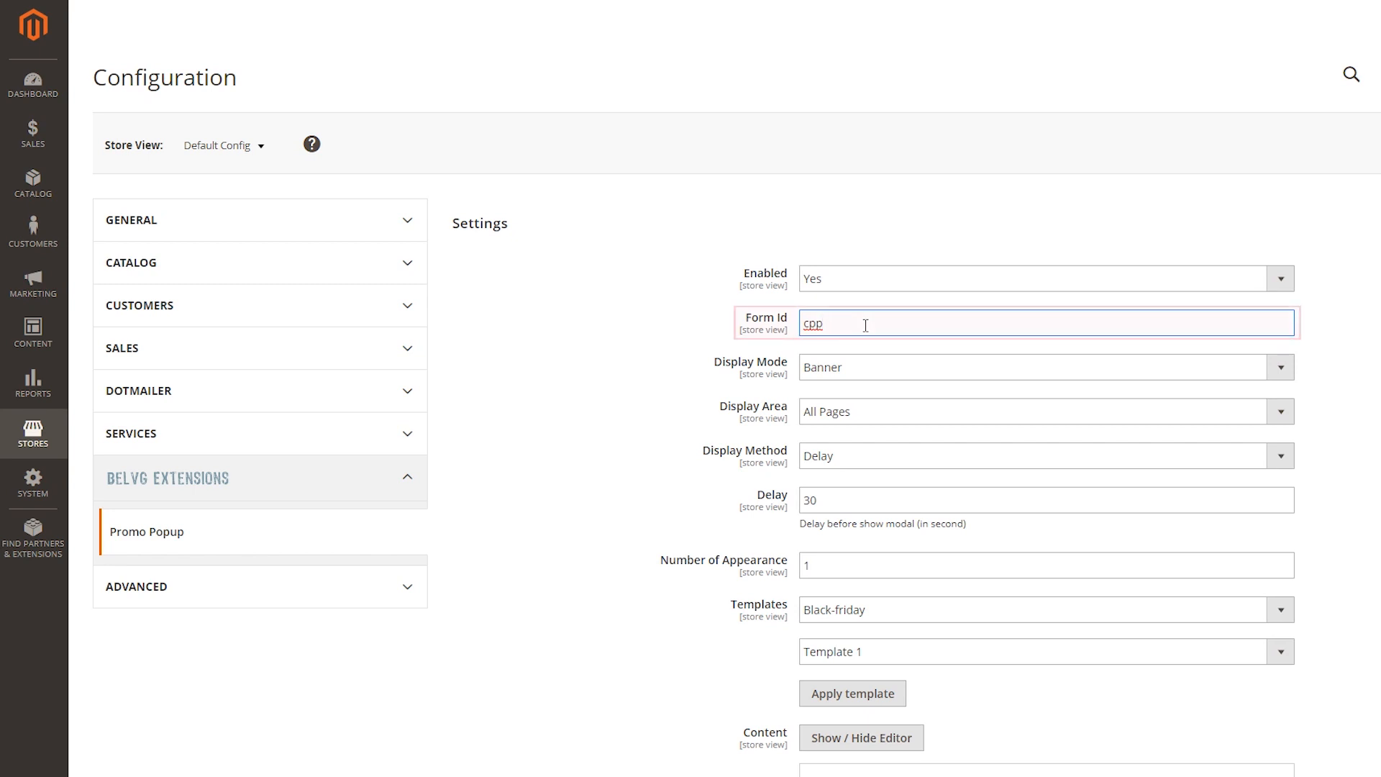
key("ctrl+a")
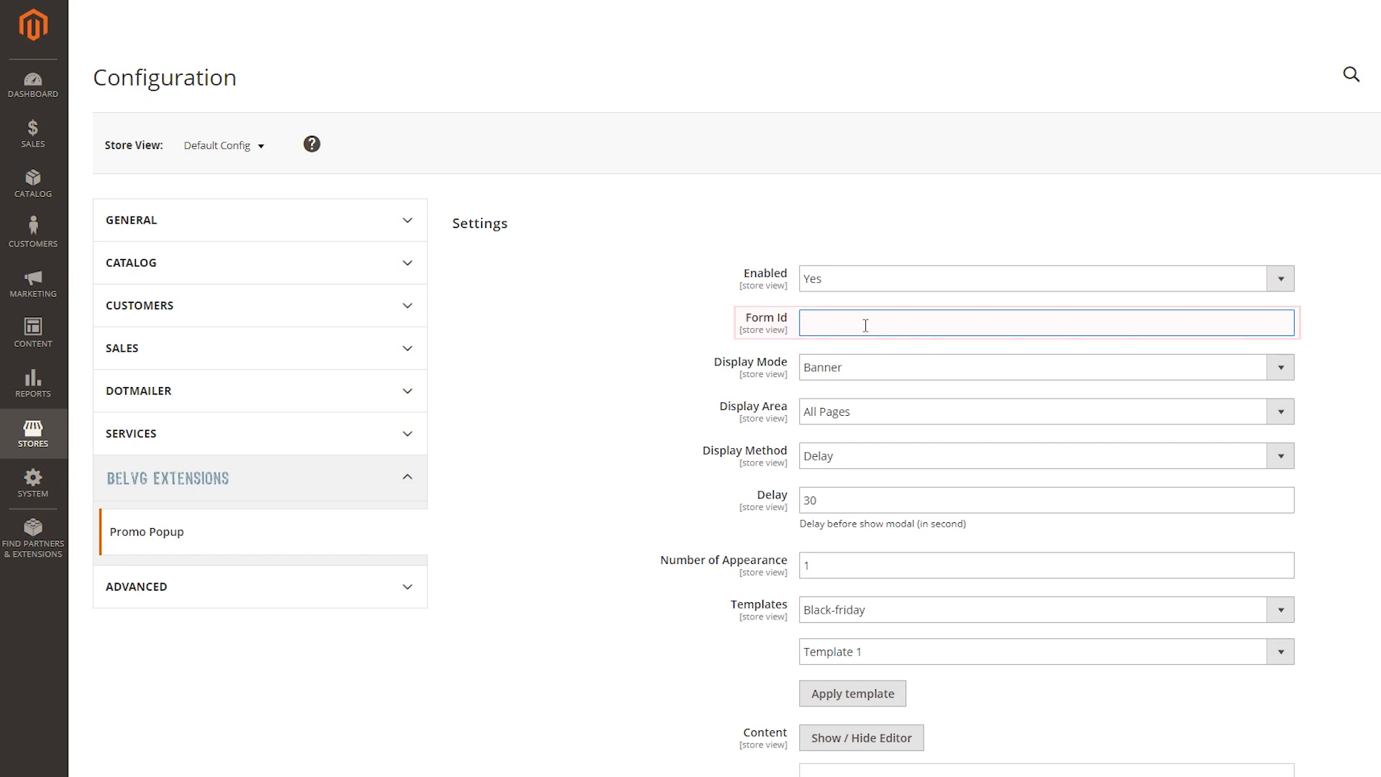
type("Xmas")
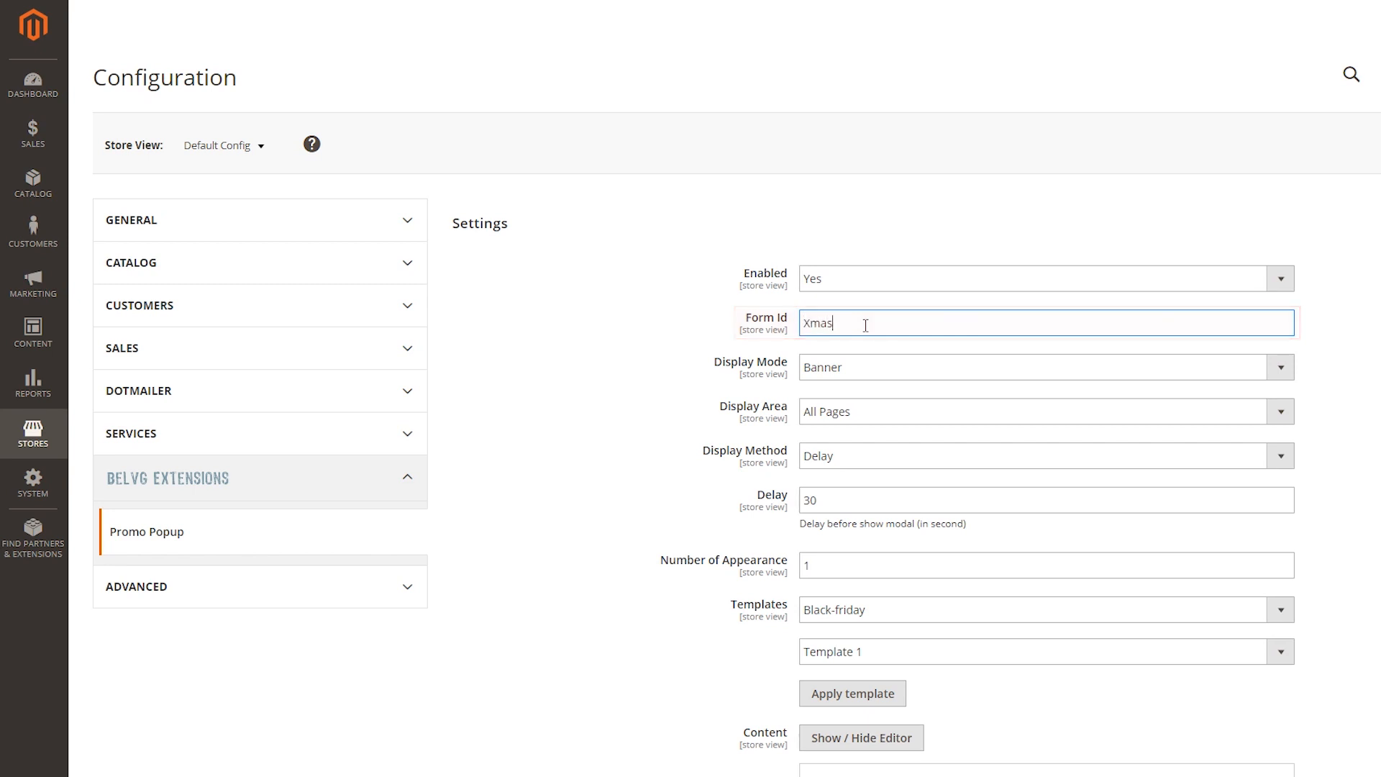
type("_2018")
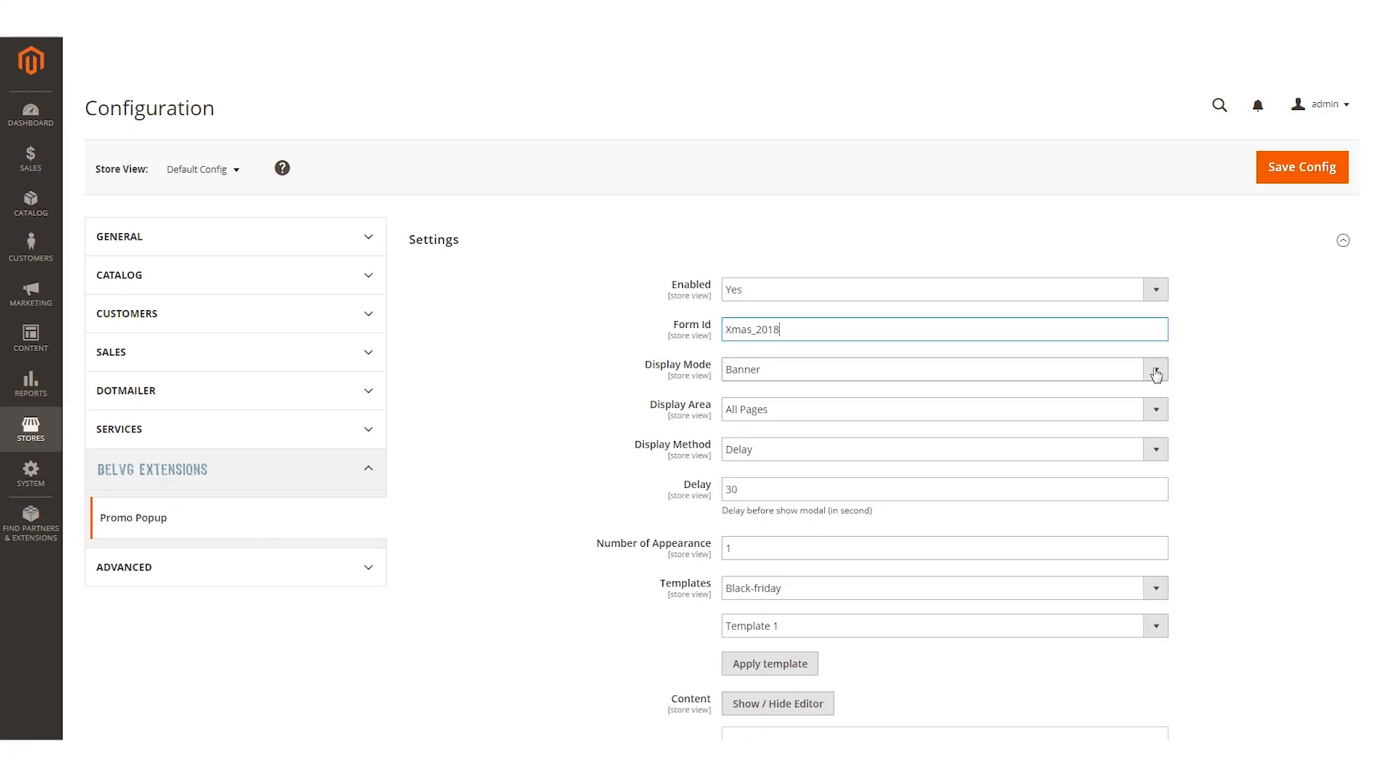
Keep Display Area All Pages and method Delay, with delay 10 seconds and 10 appearances
left_click(1154, 370)
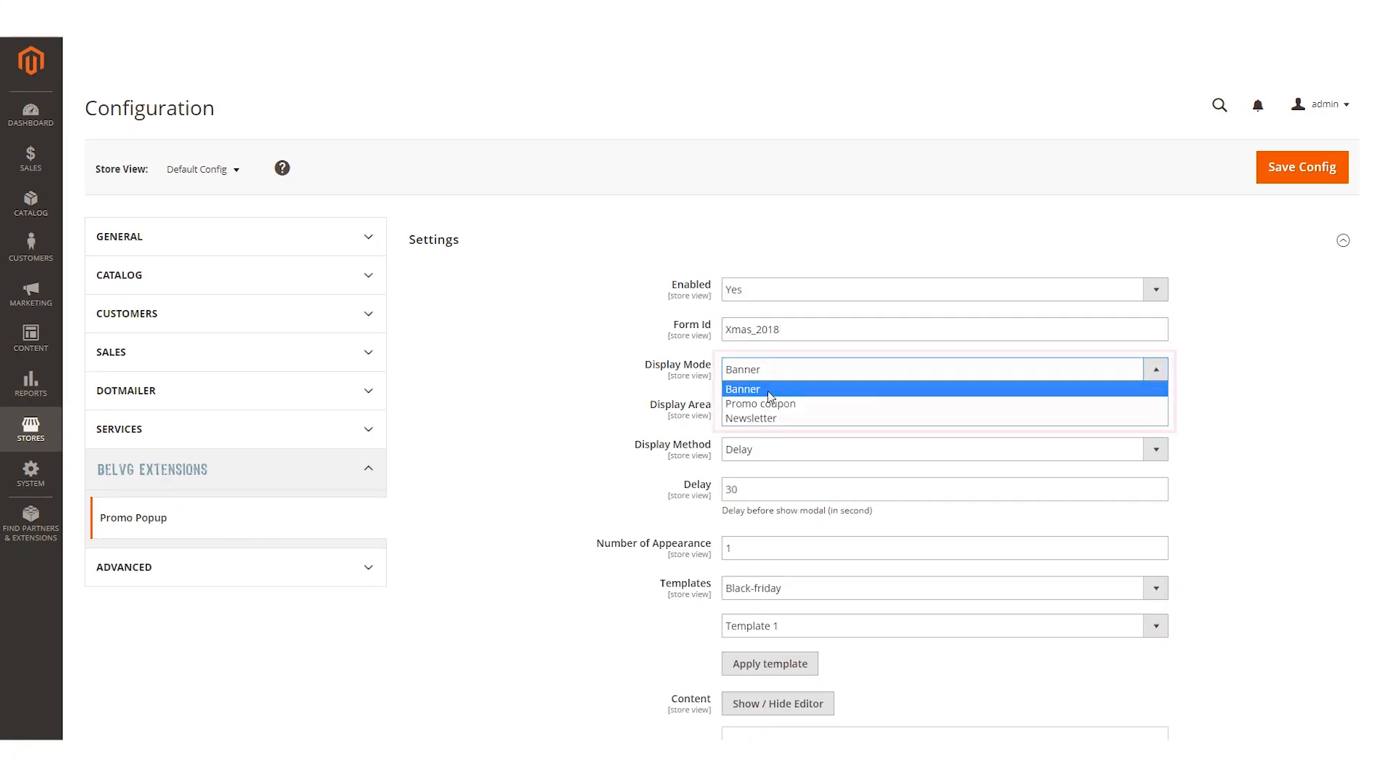
mouse_move(778, 418)
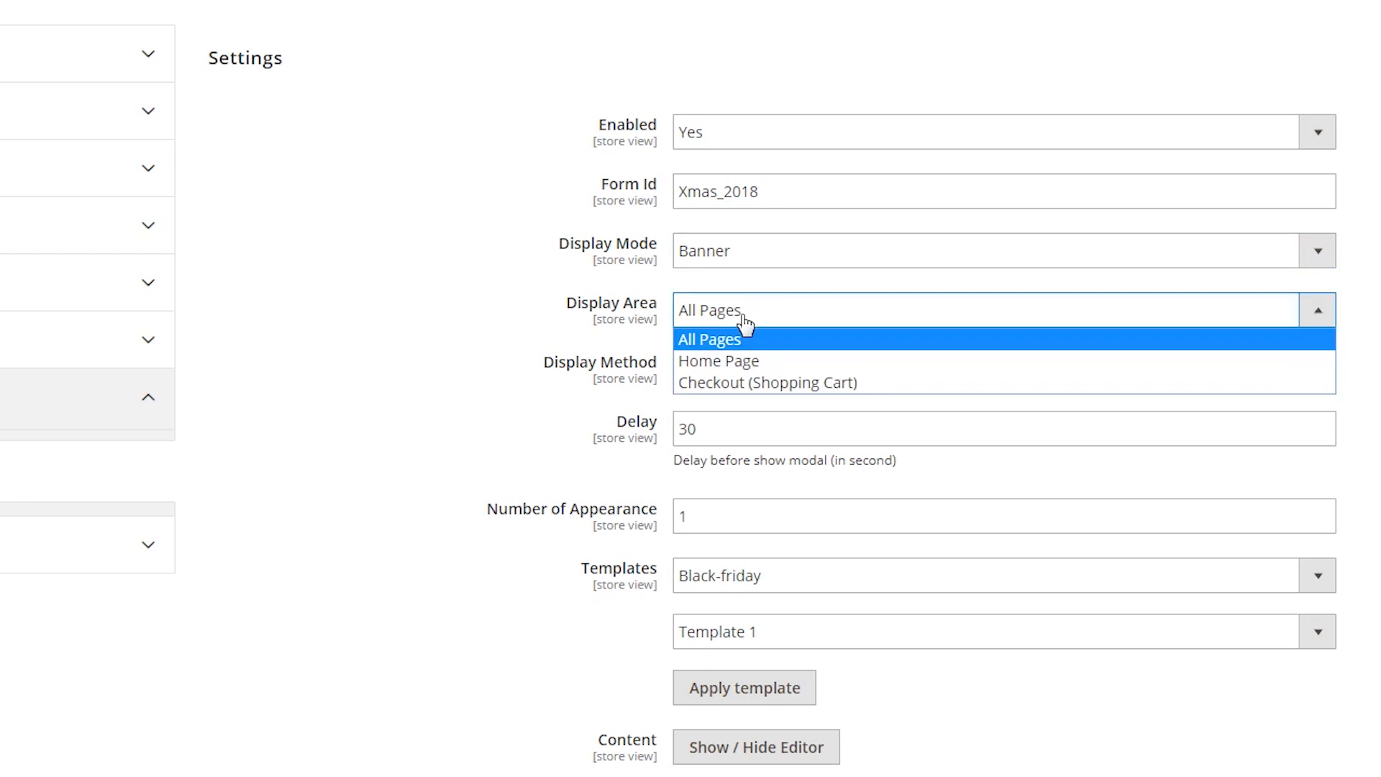
mouse_move(742, 352)
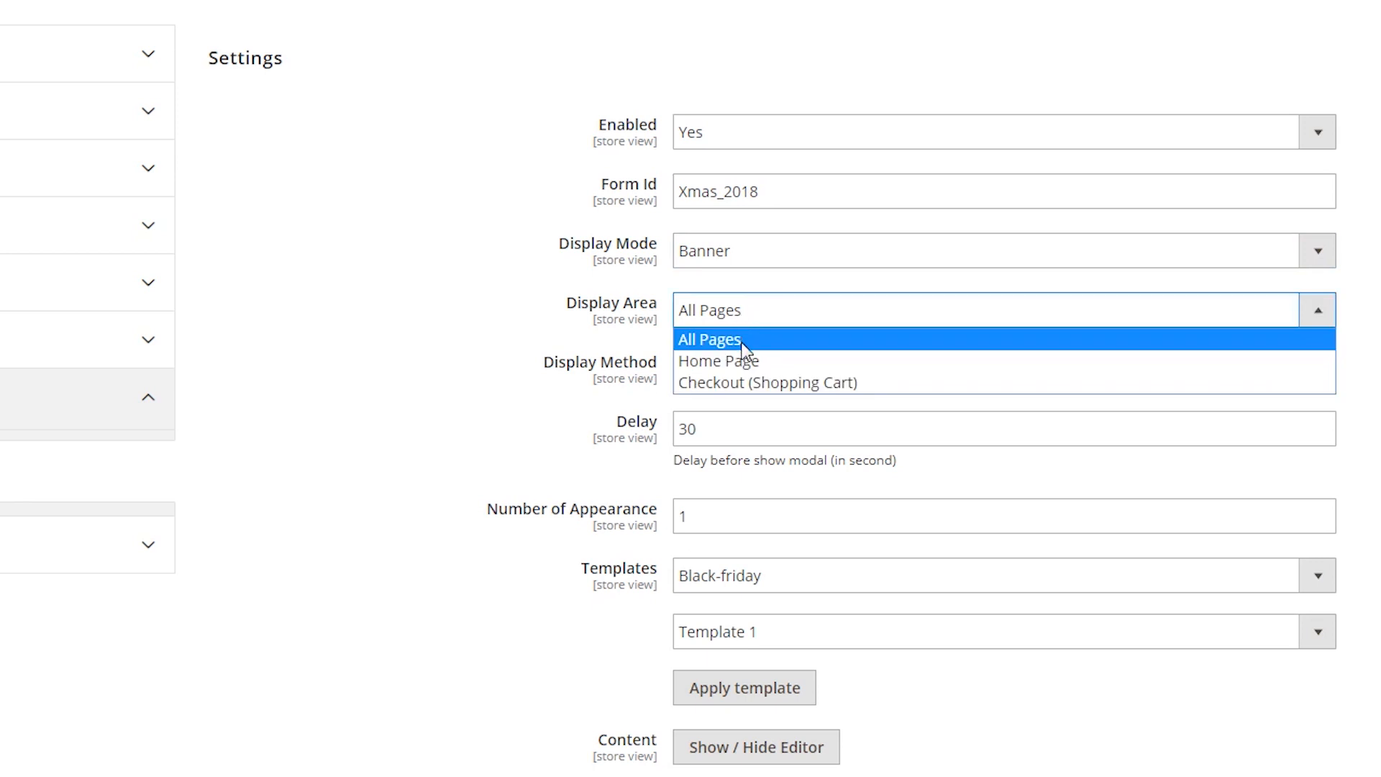
left_click(710, 339)
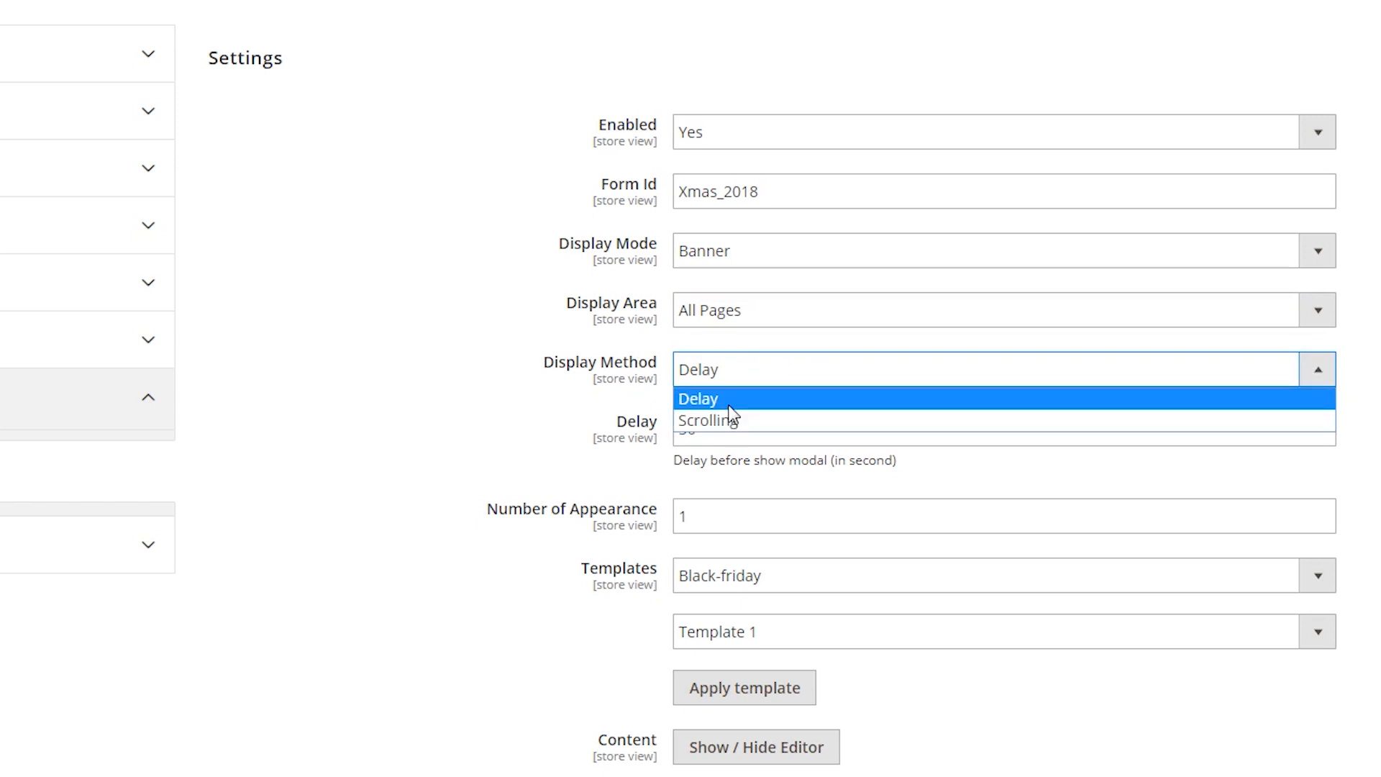
left_click(696, 399)
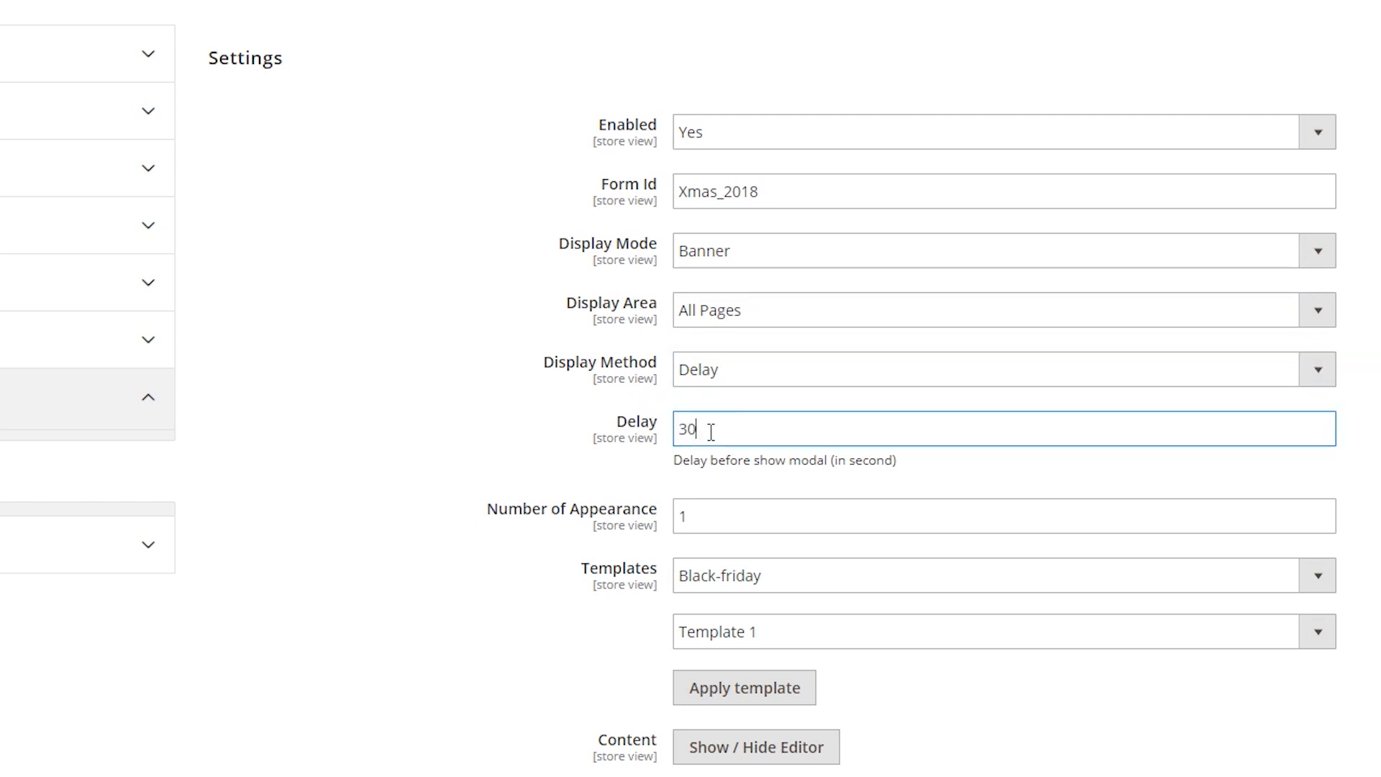
type("10")
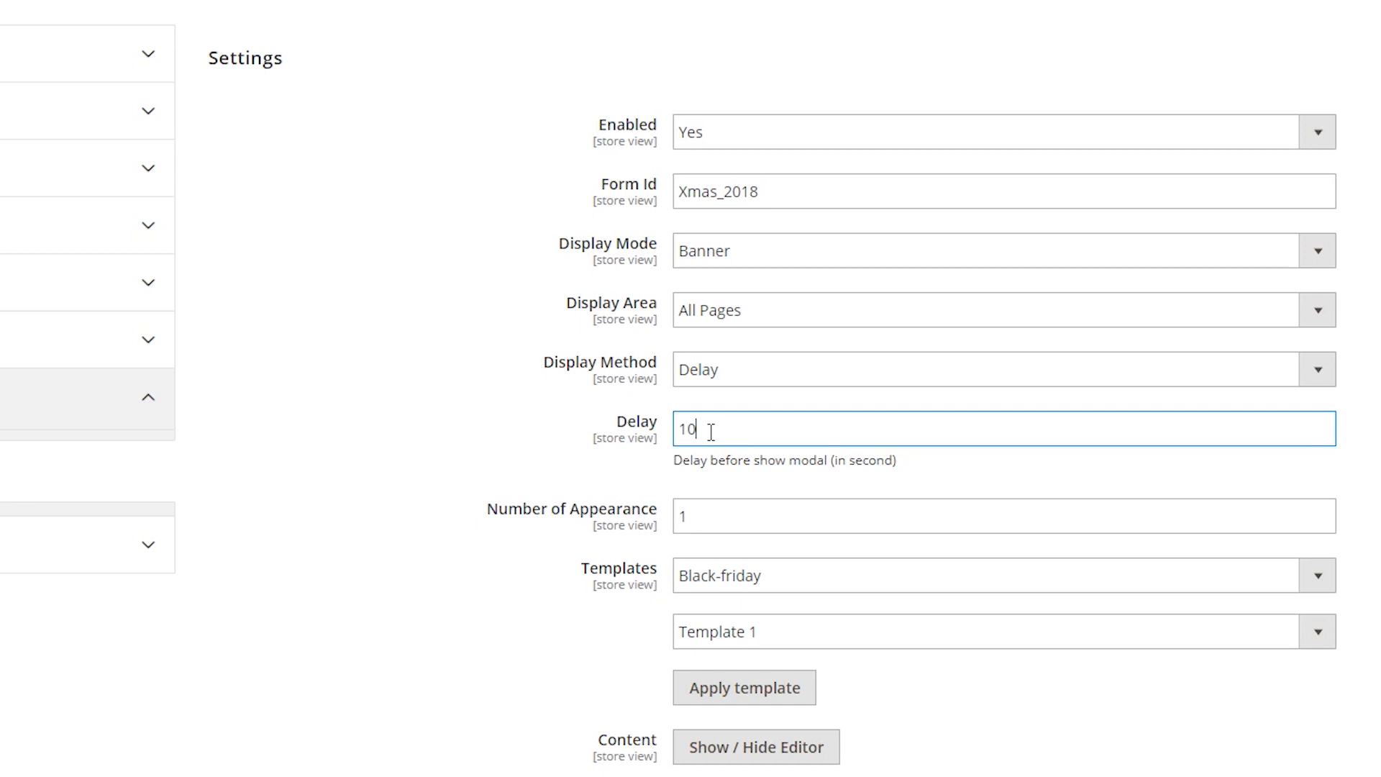
type("15")
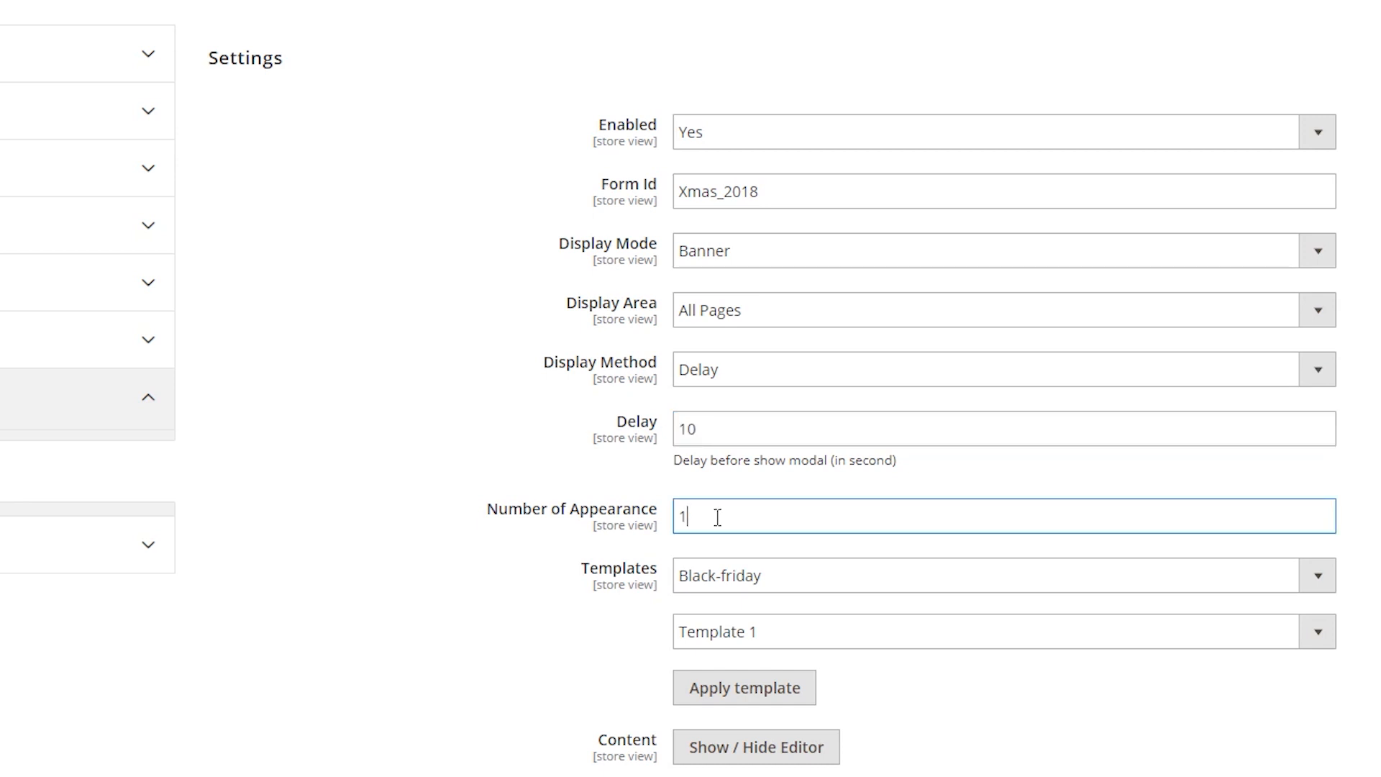
type("20")
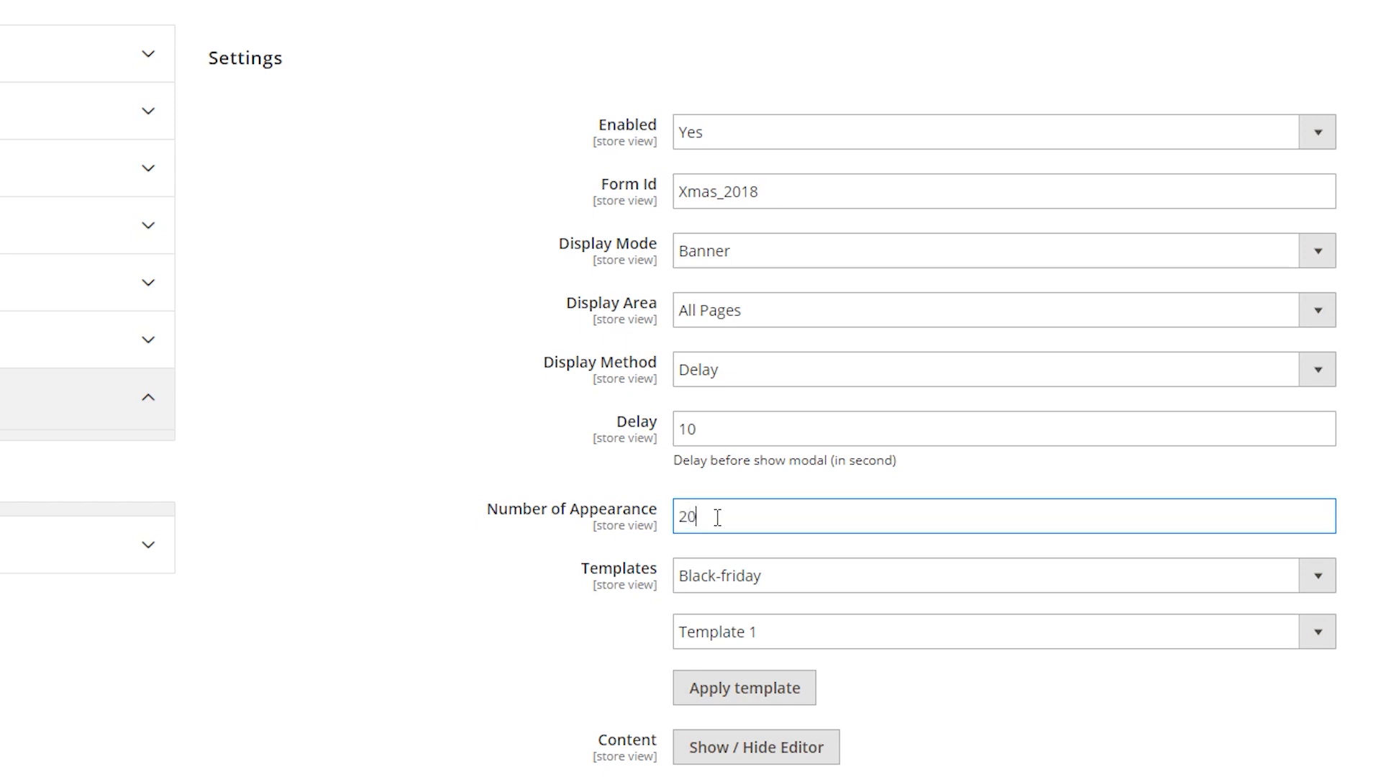
type("10")
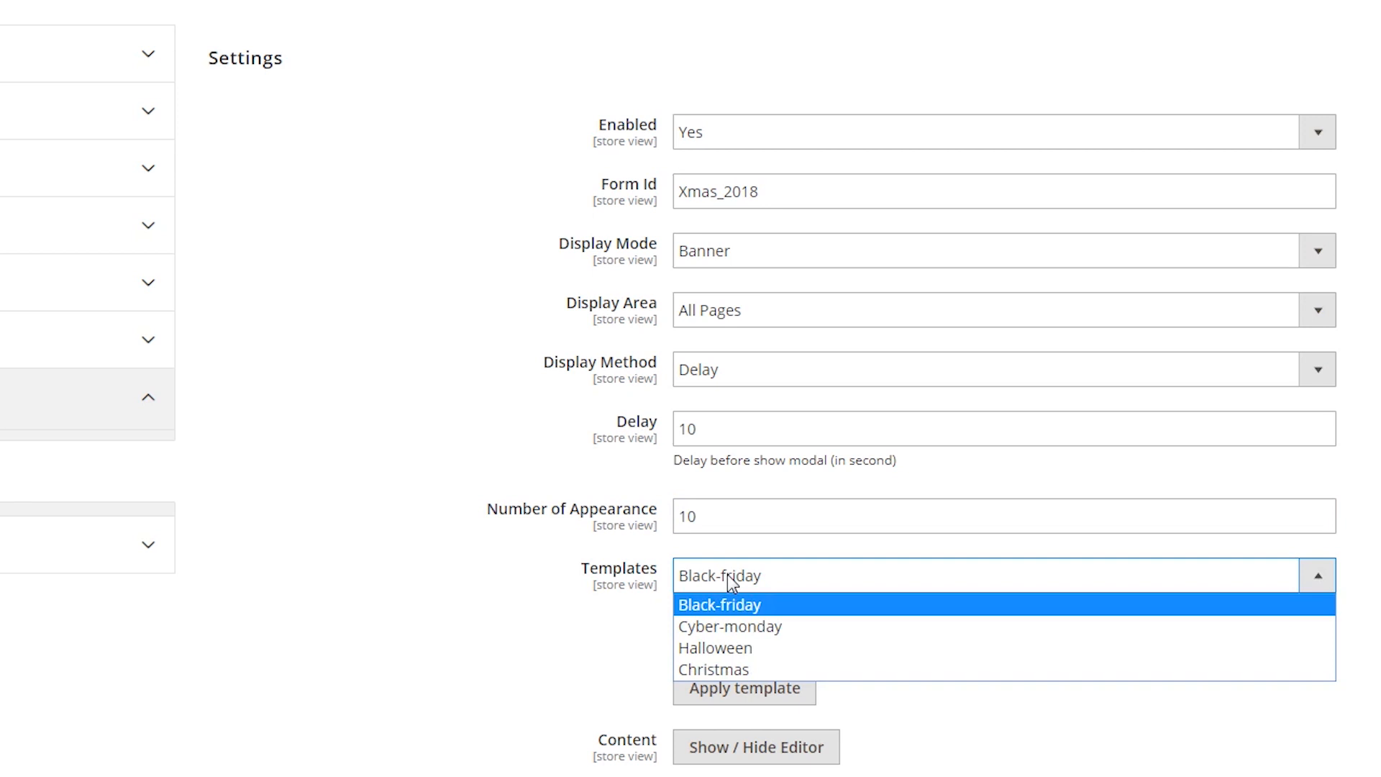
mouse_move(745, 614)
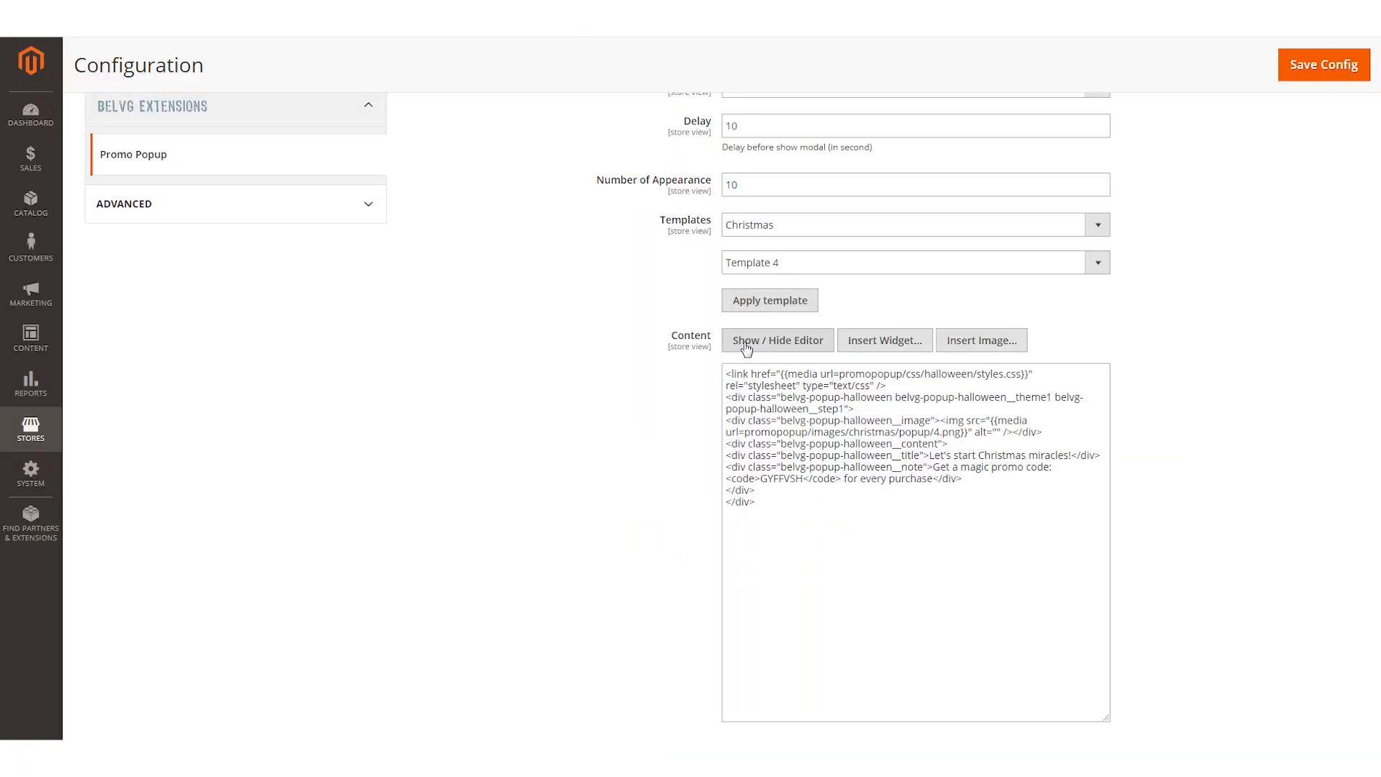
Switch the Content field to the WYSIWYG preview showing the Merry Christmas image
left_click(777, 339)
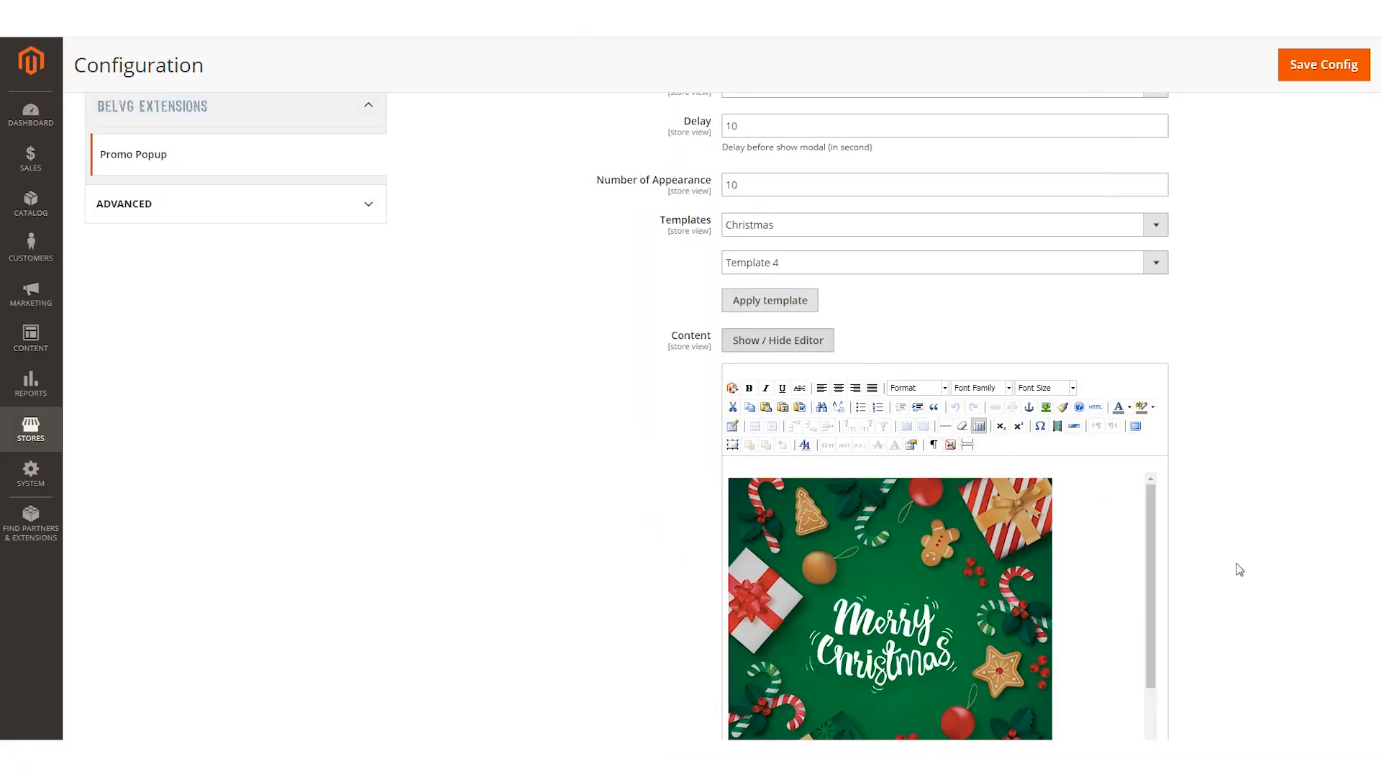
scroll("down", 3)
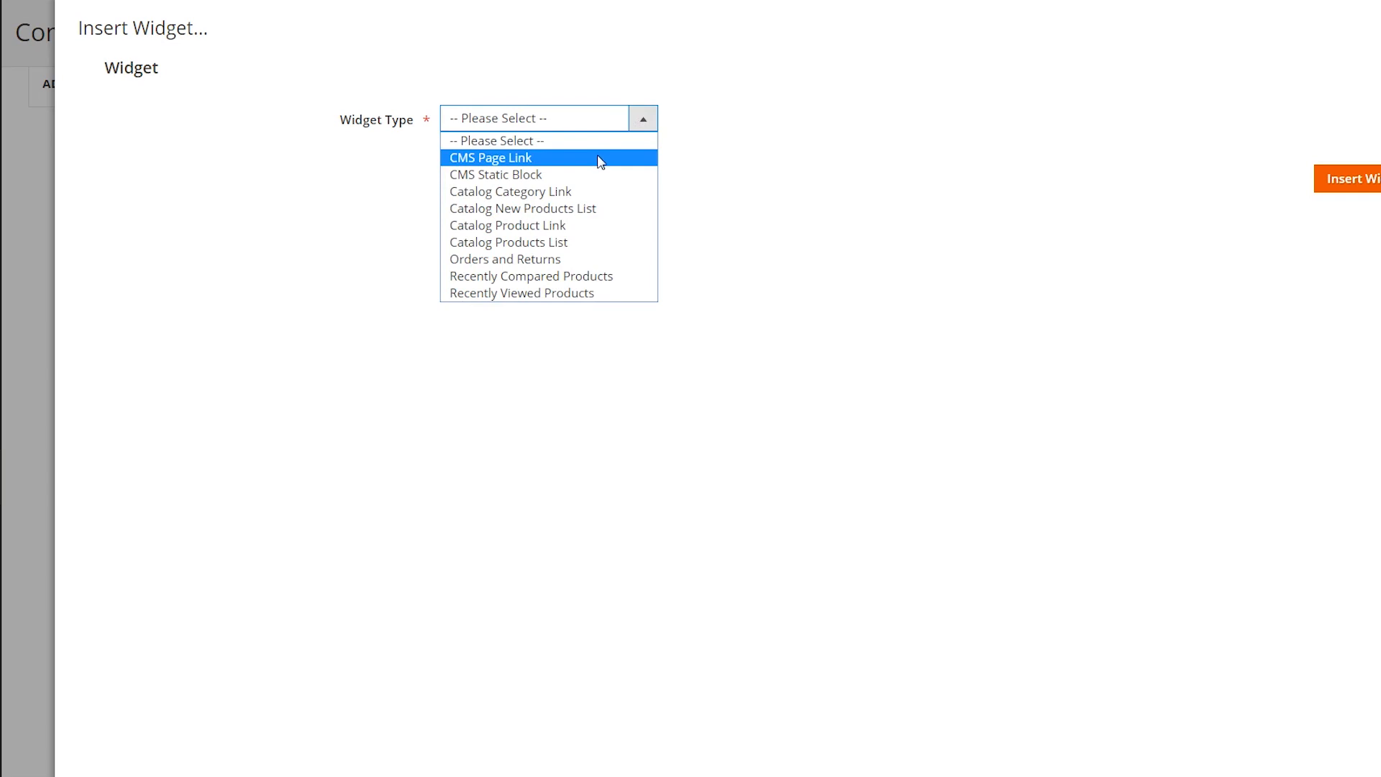
mouse_move(587, 191)
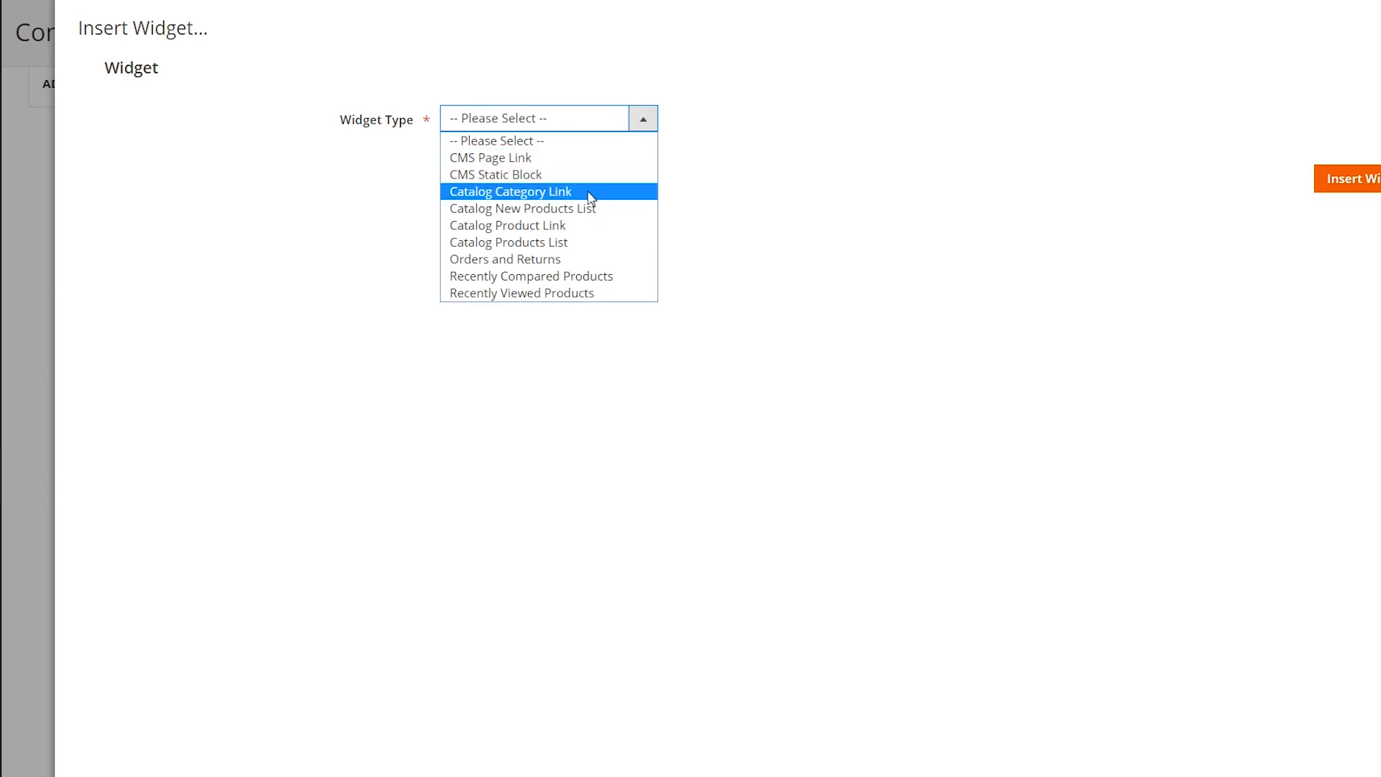
mouse_move(570, 226)
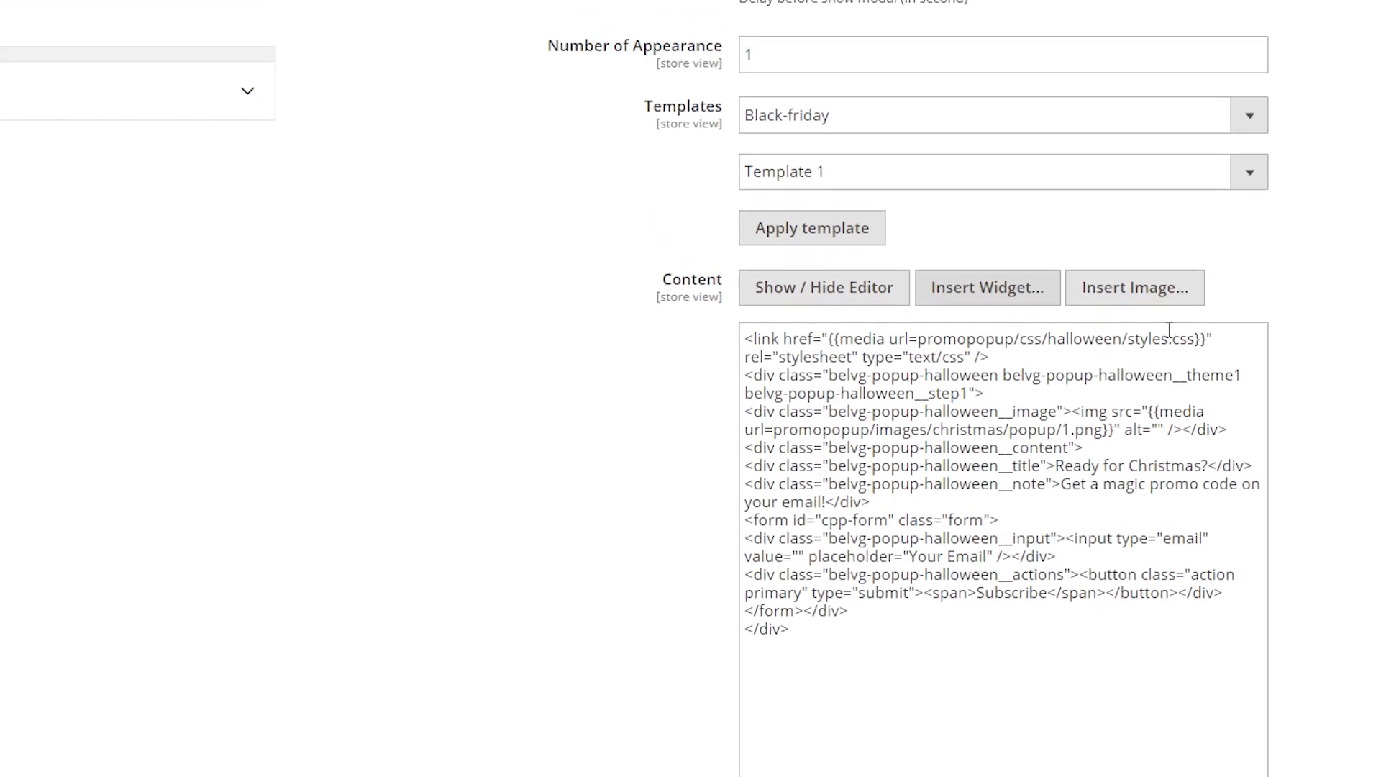
Dismiss the Insert Image media storage window and save the popup configuration
left_click(1133, 288)
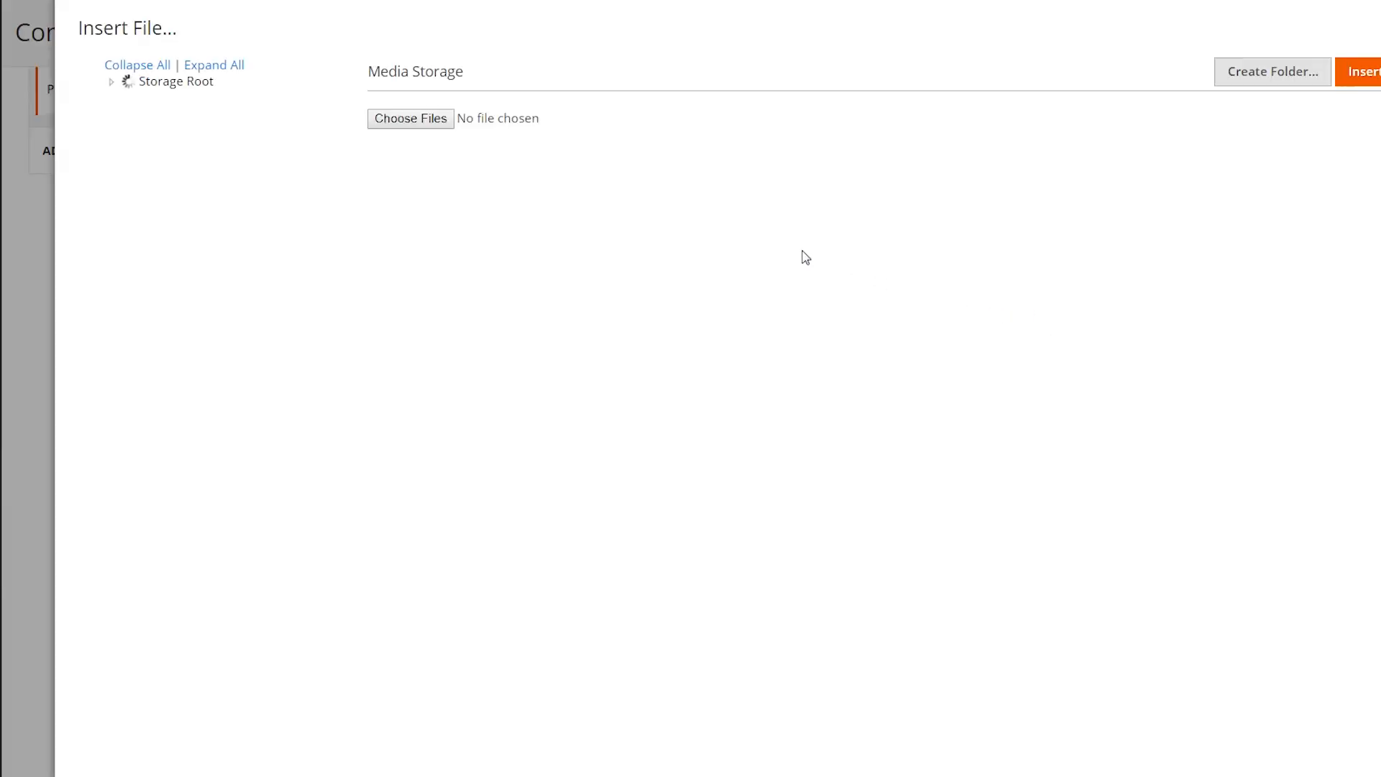
left_click(176, 81)
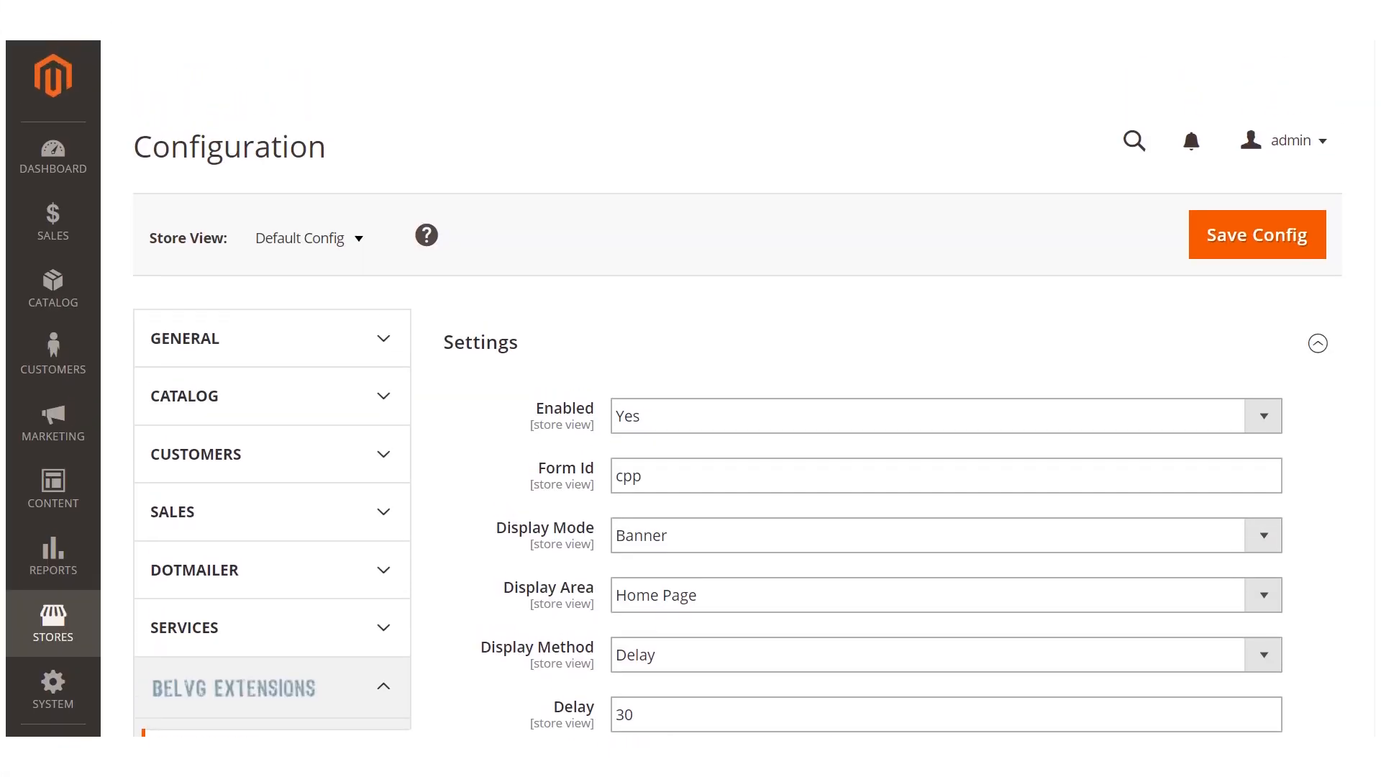
left_click(1256, 235)
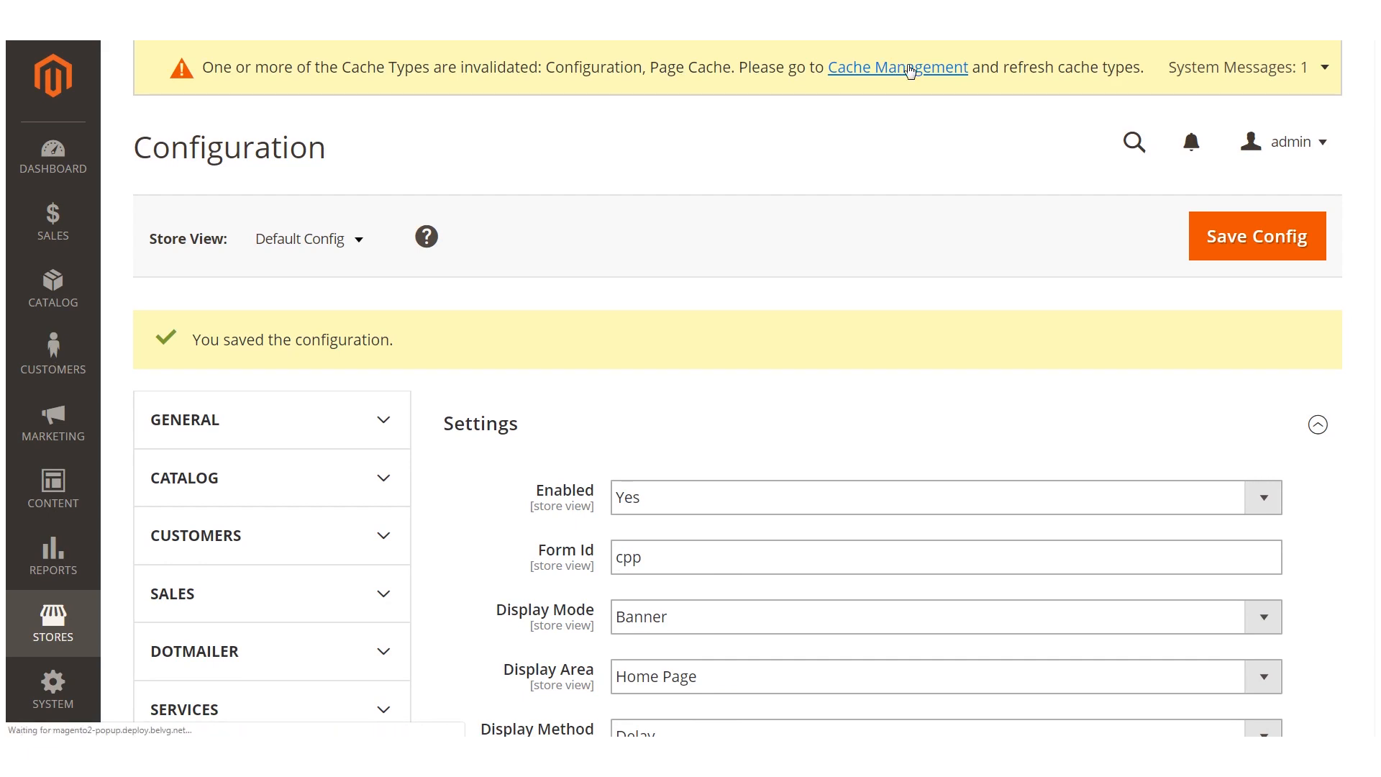
In Cache Management, tick the invalidated Configuration and Page Cache types for refresh
left_click(897, 68)
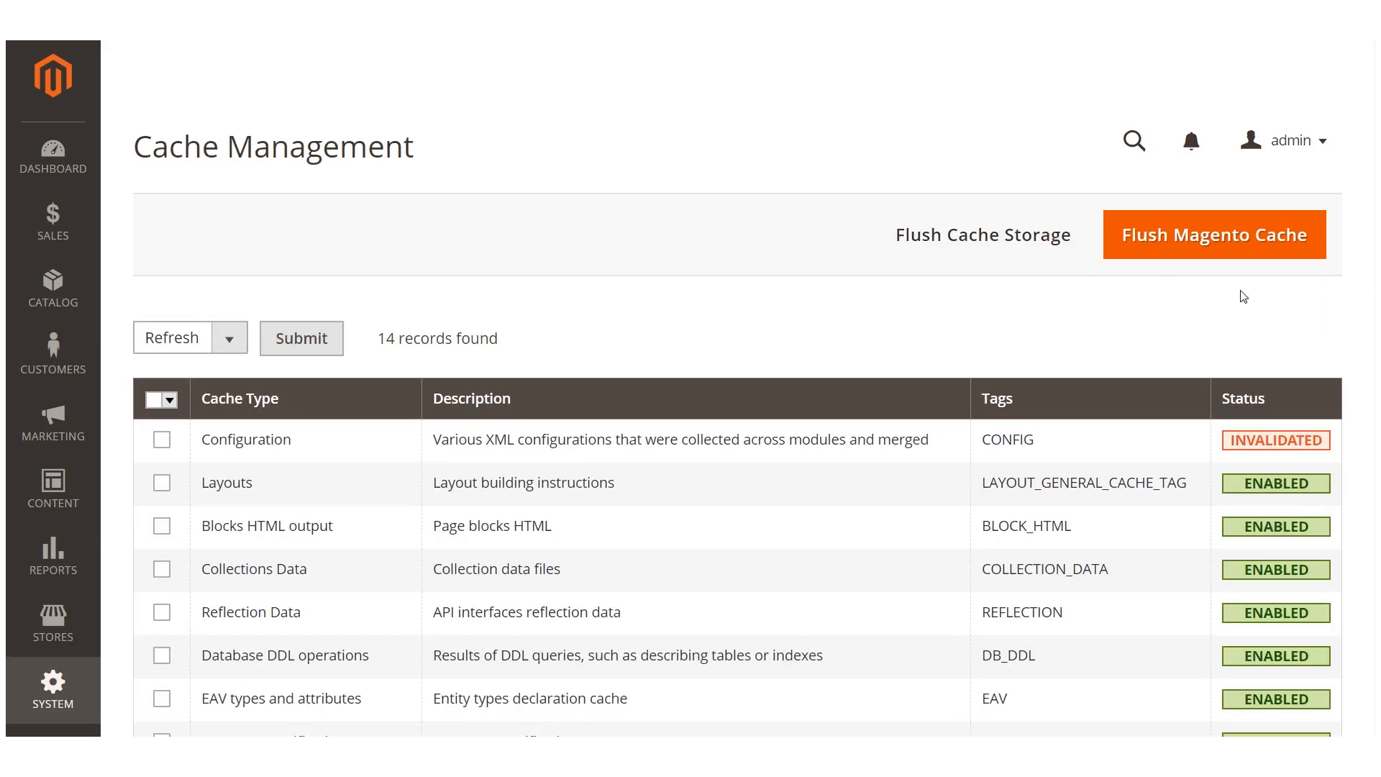
scroll("down", 3)
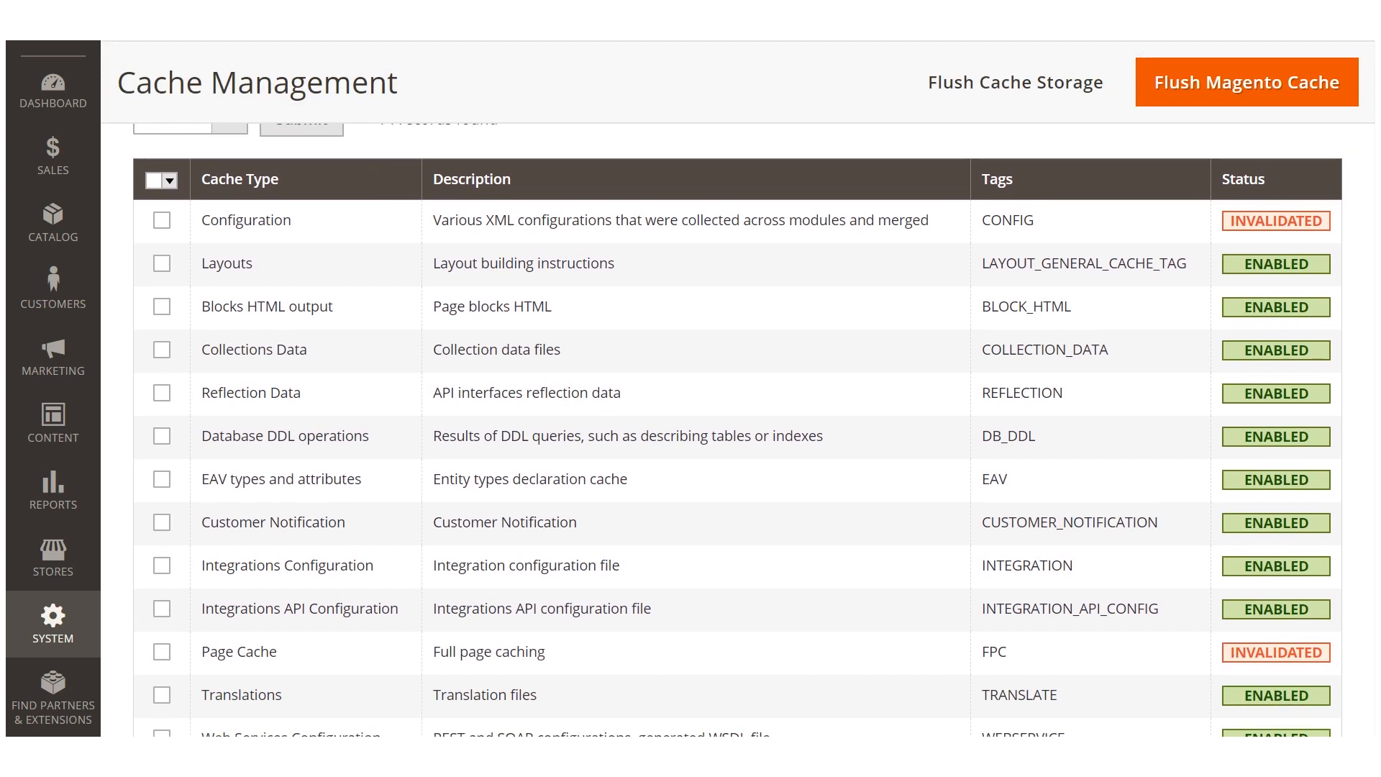
left_click(161, 208)
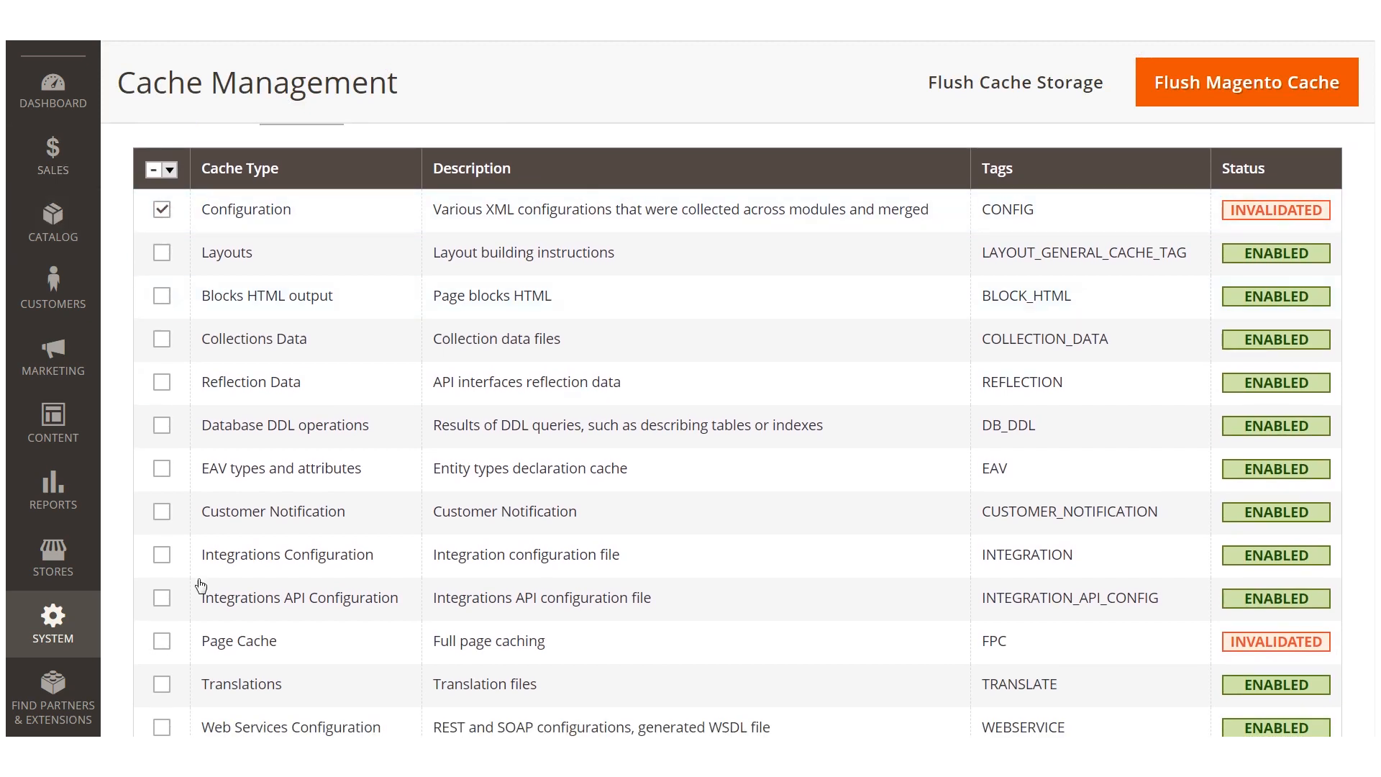
left_click(161, 640)
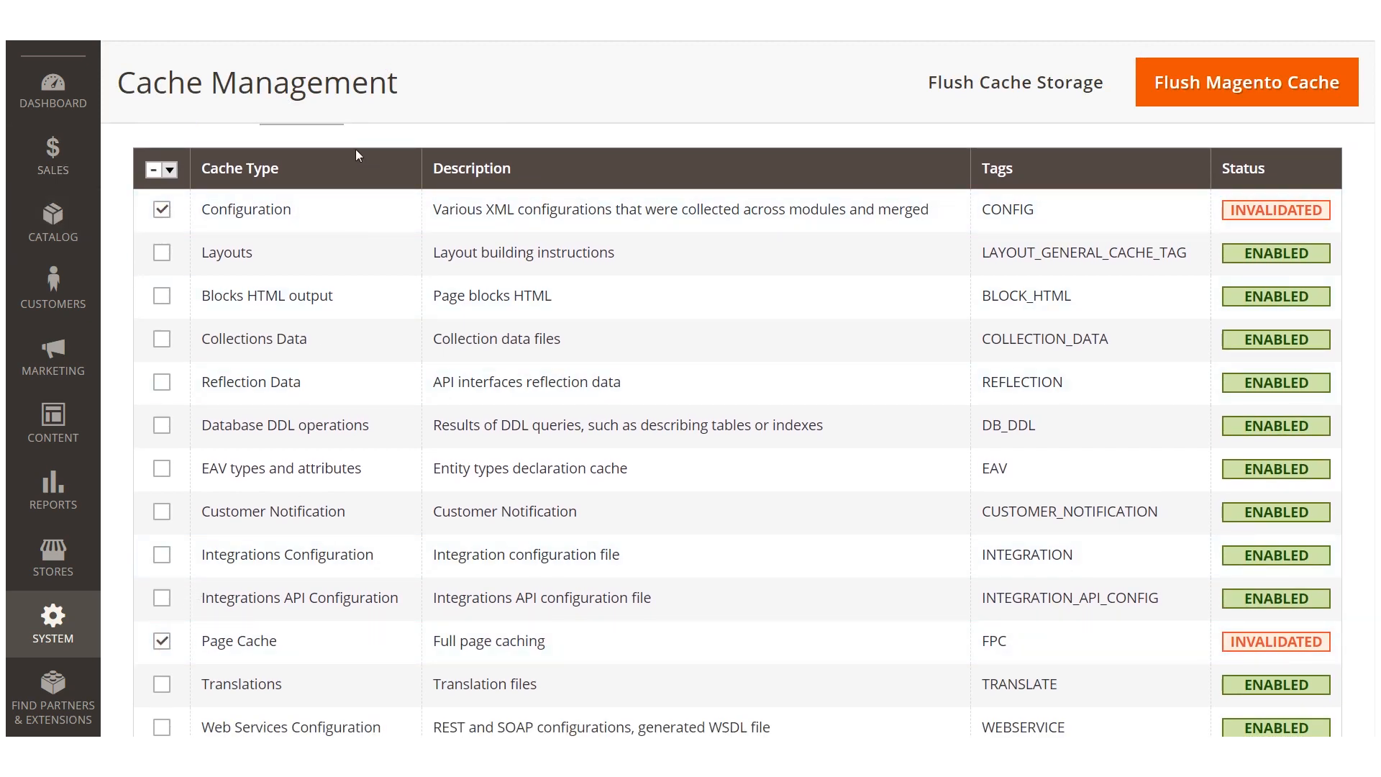
scroll("up", 3)
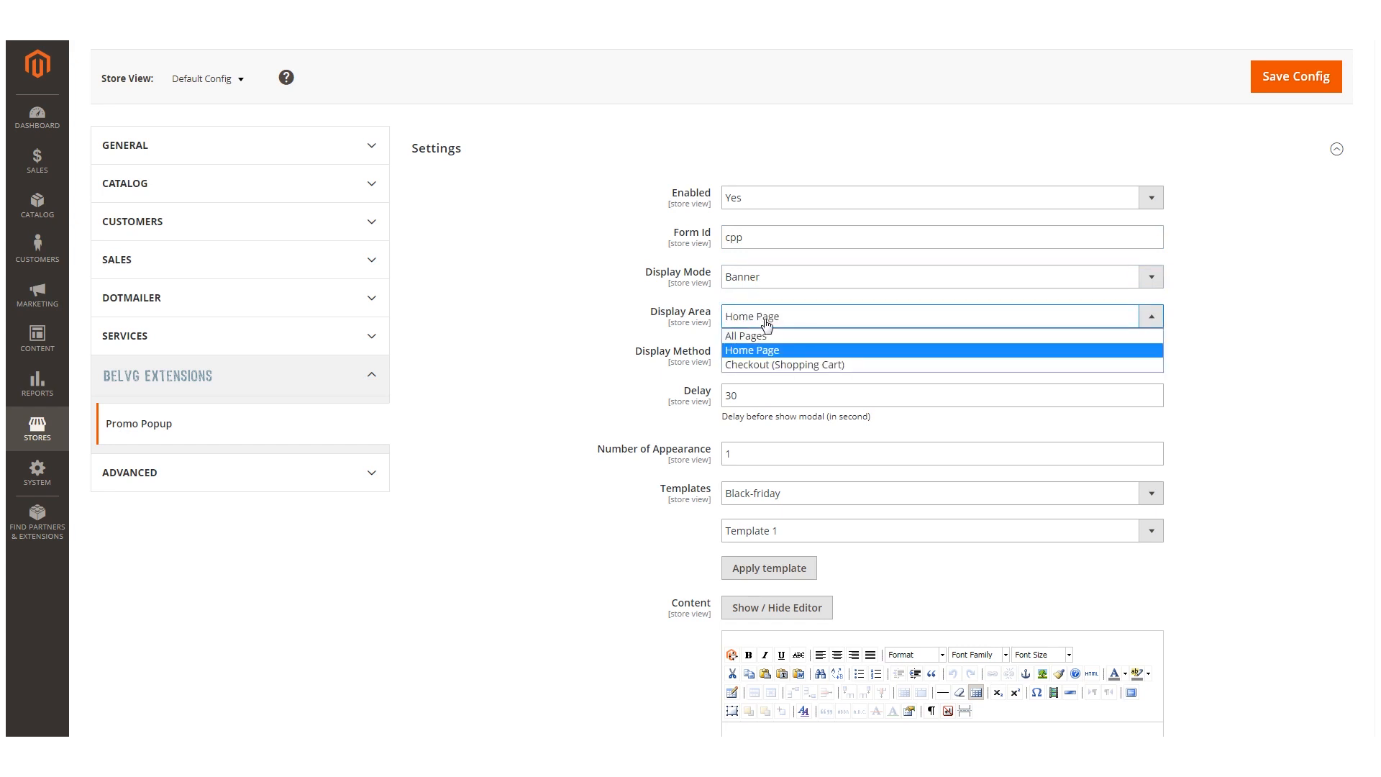
Review the Display Area choices: All Pages, Home Page or Checkout
left_click(751, 350)
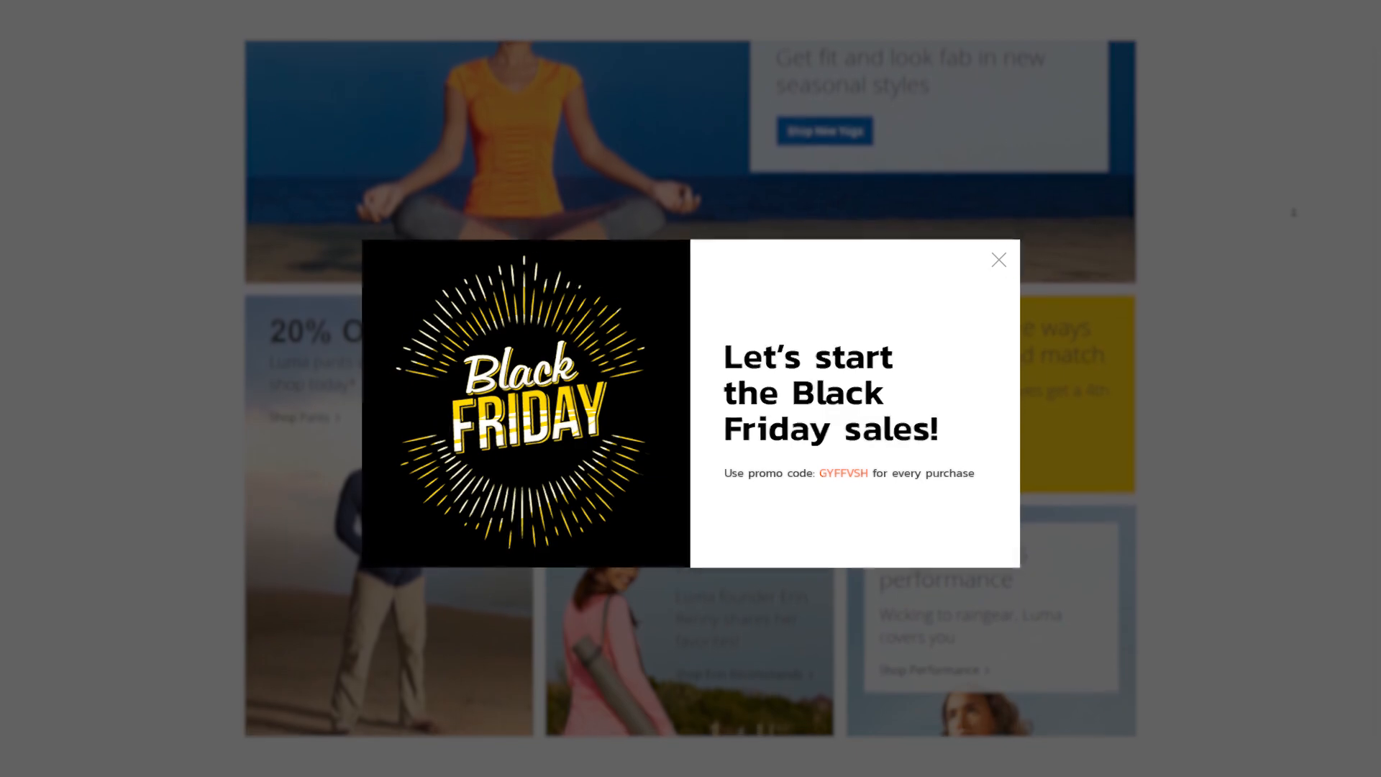
Close the storefront Black Friday popup and add the Free Promo Popup extension to the cart
left_click(999, 259)
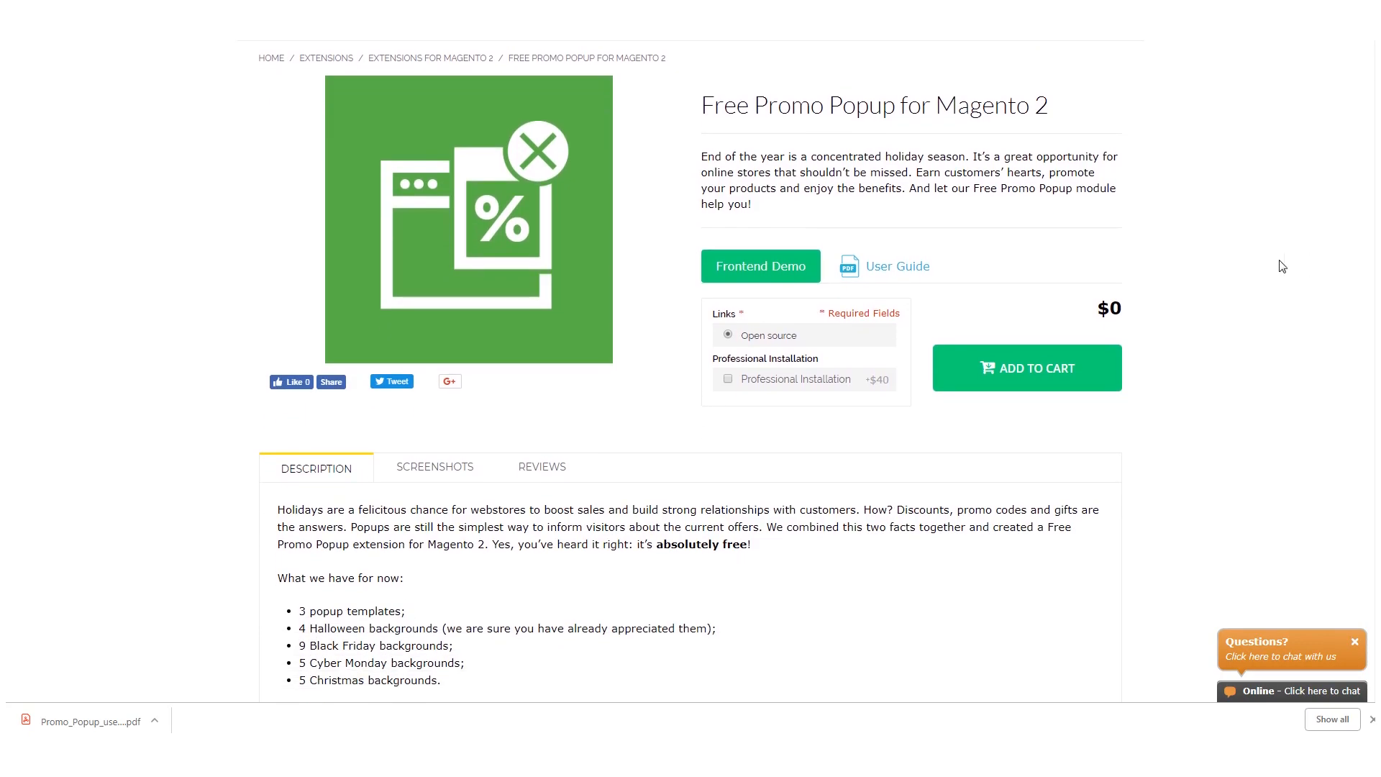
left_click(728, 379)
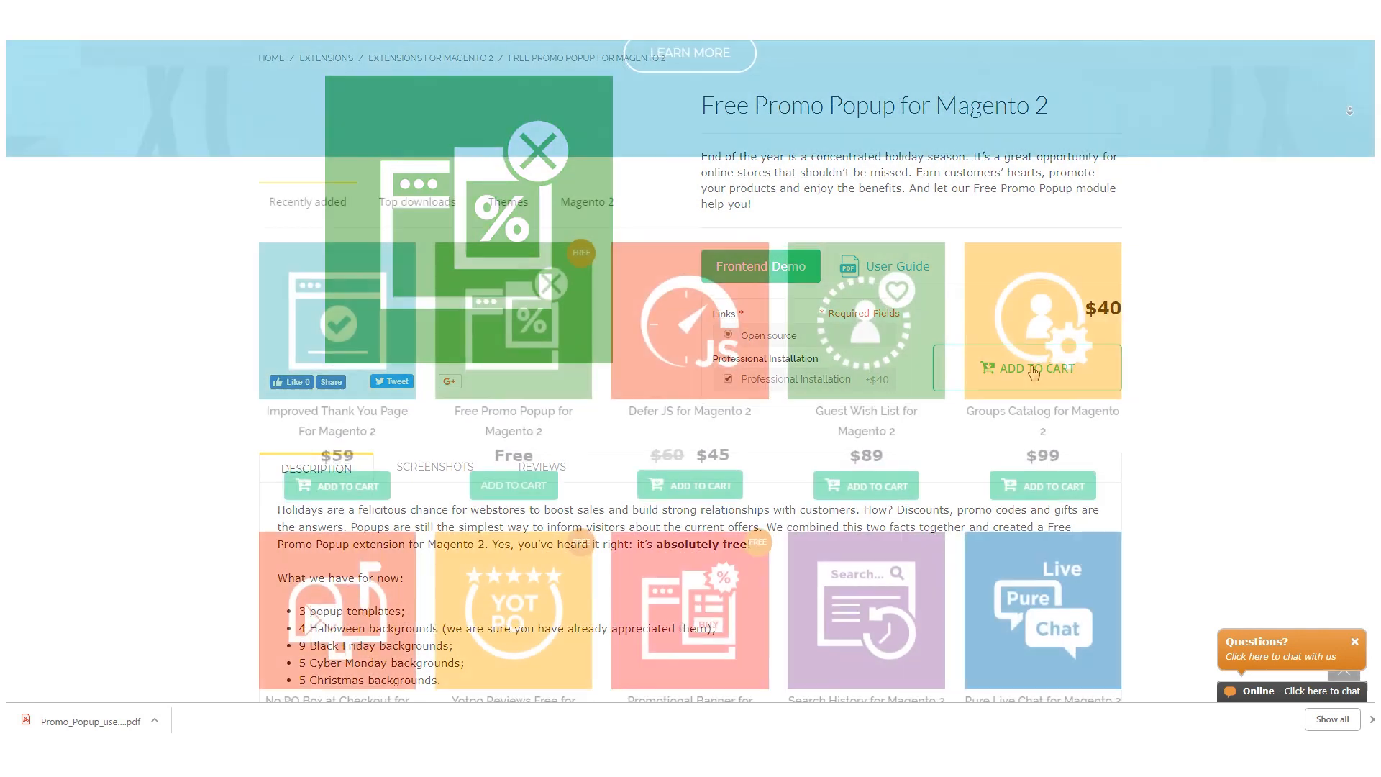
scroll("up", 3)
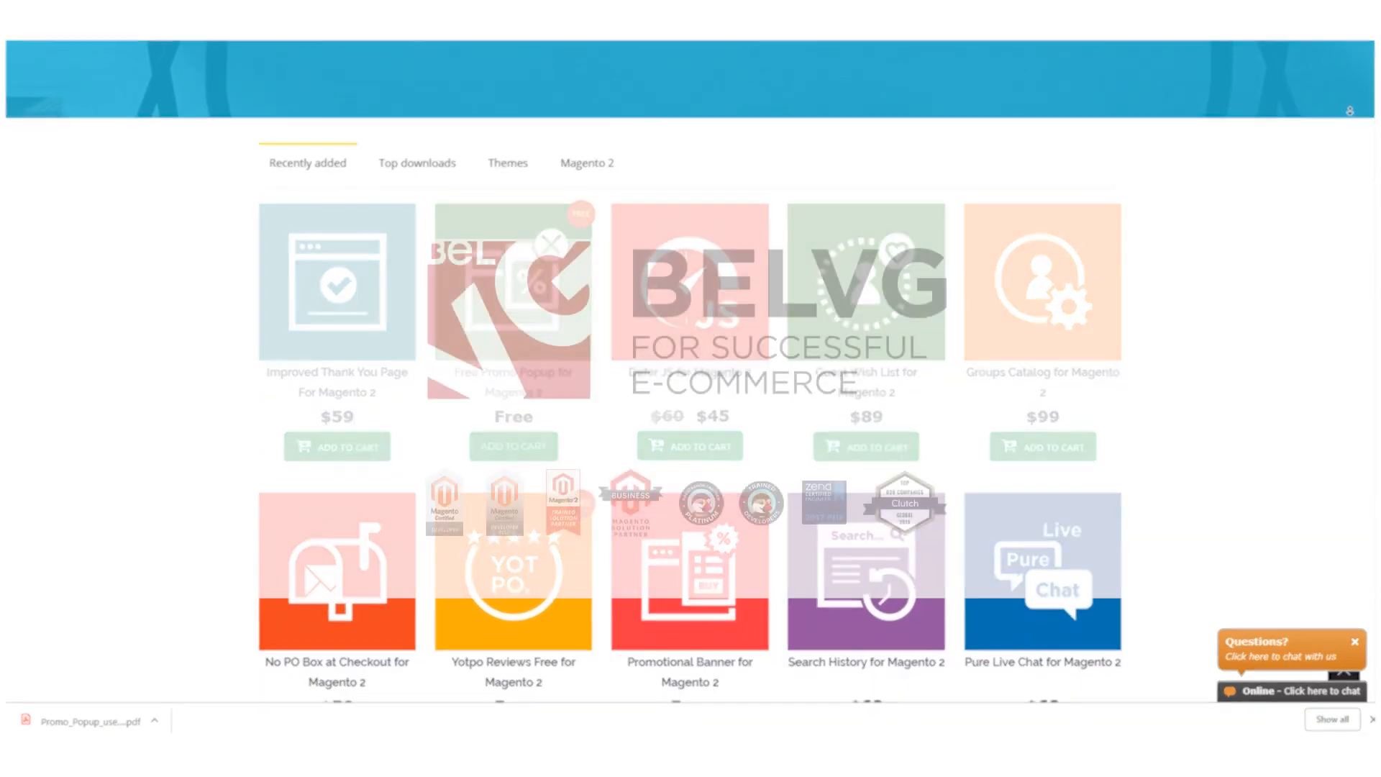